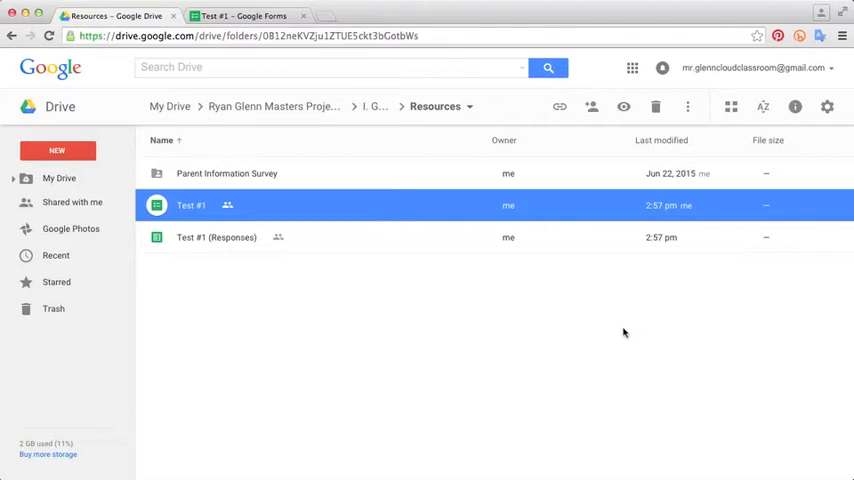
pyautogui.moveTo(355, 328)
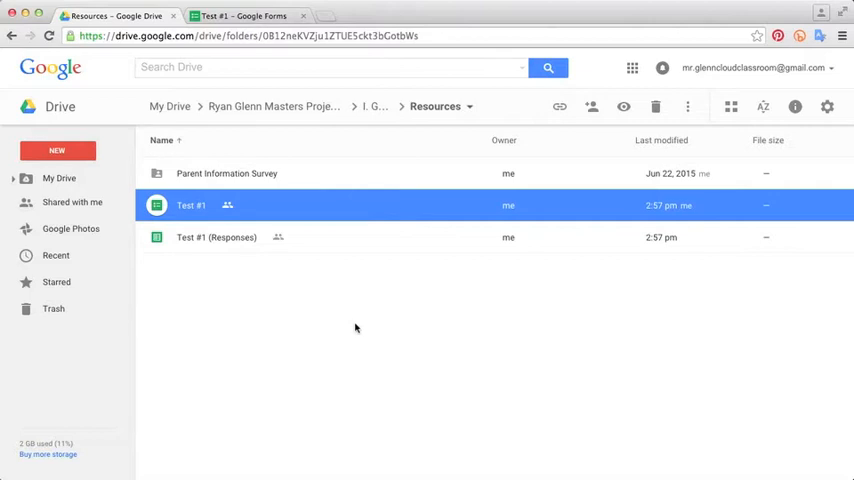
pyautogui.moveTo(360, 330)
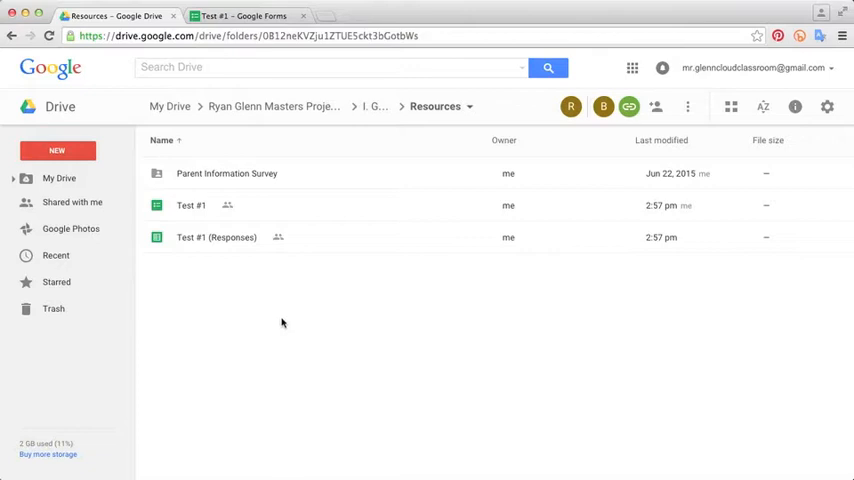
pyautogui.moveTo(216, 291)
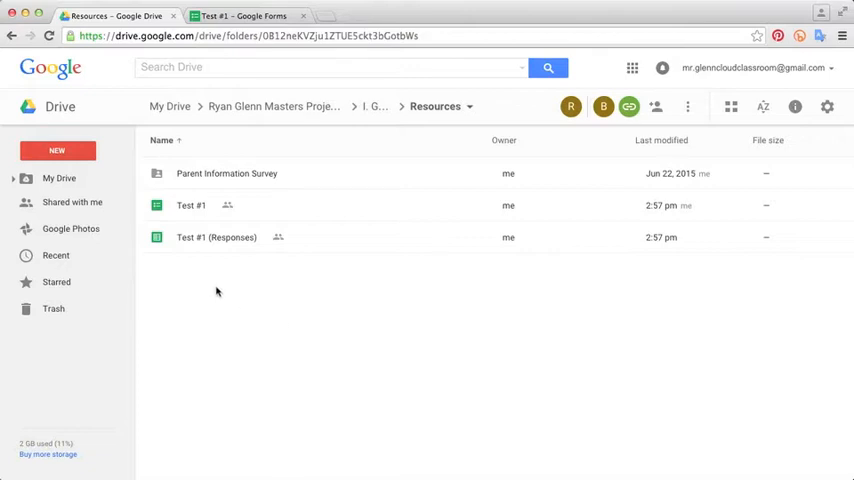
pyautogui.moveTo(213, 220)
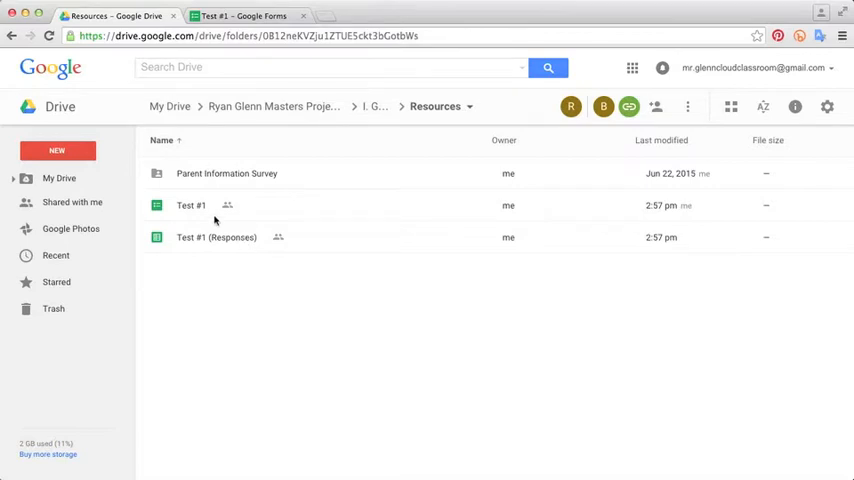
pyautogui.moveTo(206, 294)
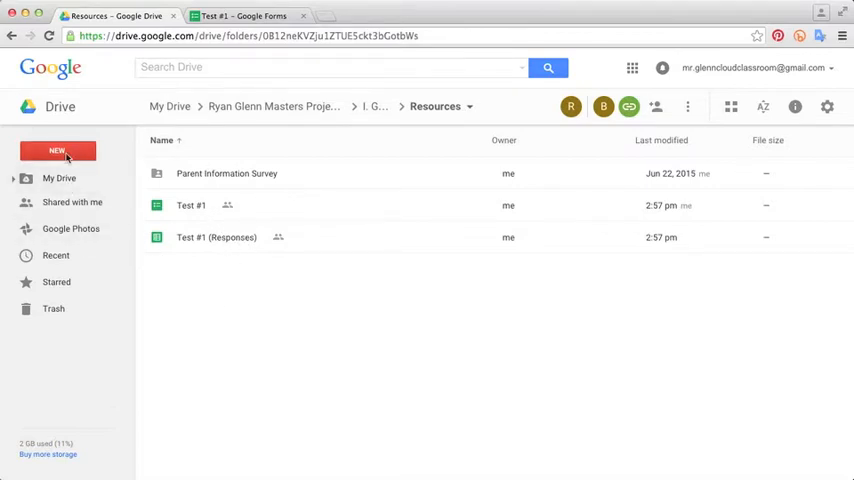
# Step: Create a 'Test #1 Form' folder in Resources and move both Test #1 files into it
pyautogui.click(57, 150)
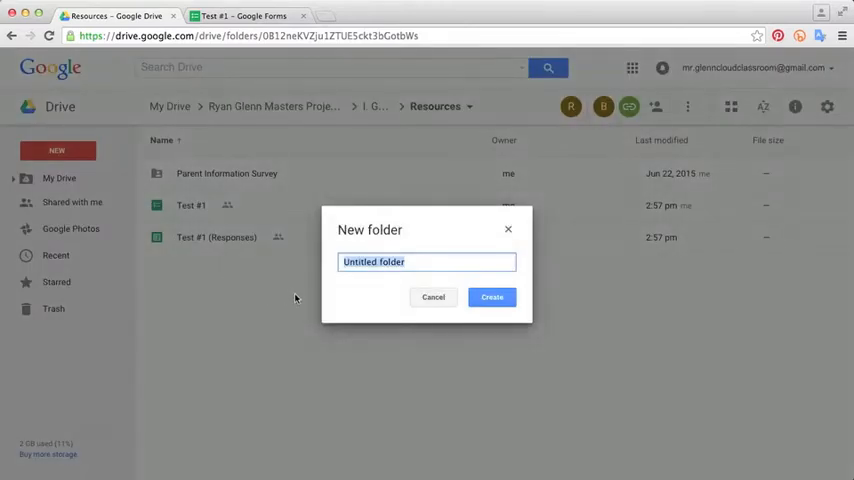
pyautogui.write('Test')
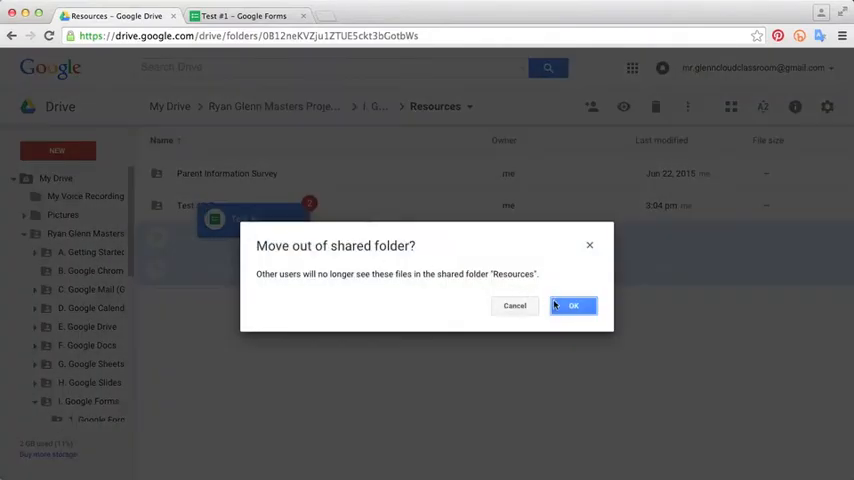
pyautogui.click(573, 305)
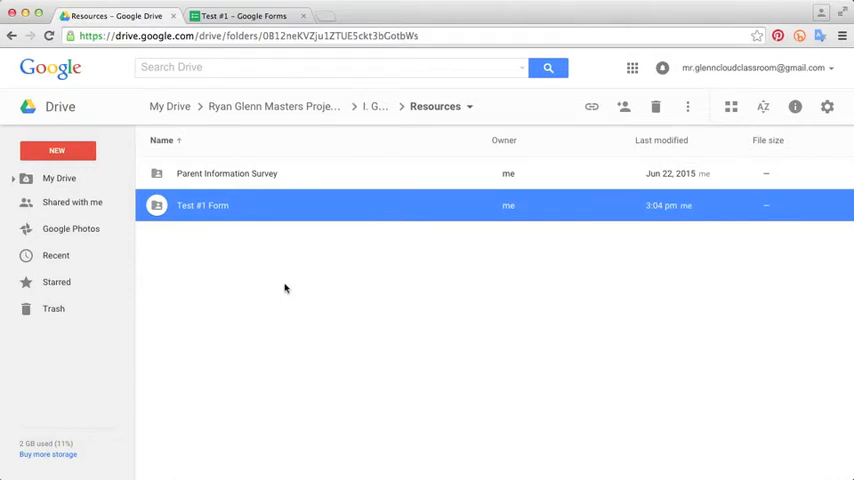
pyautogui.moveTo(221, 205)
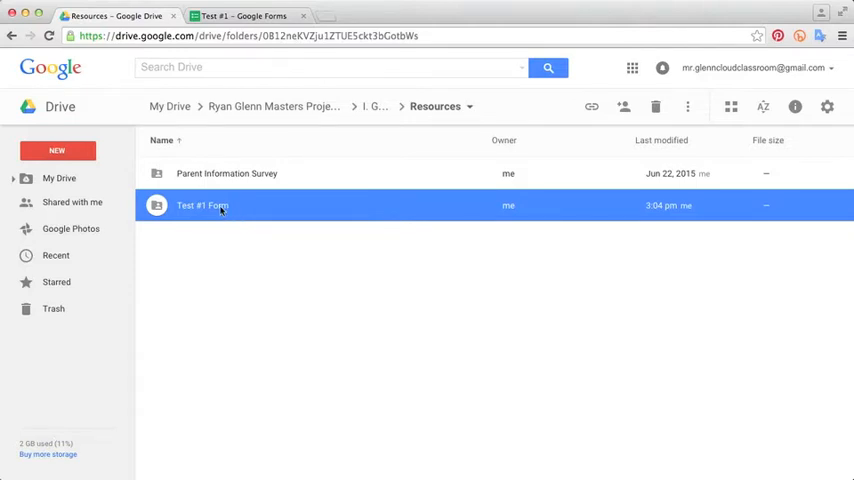
# Step: Open the Test #1 Form folder to see the form and responses sheet
pyautogui.doubleClick(201, 205)
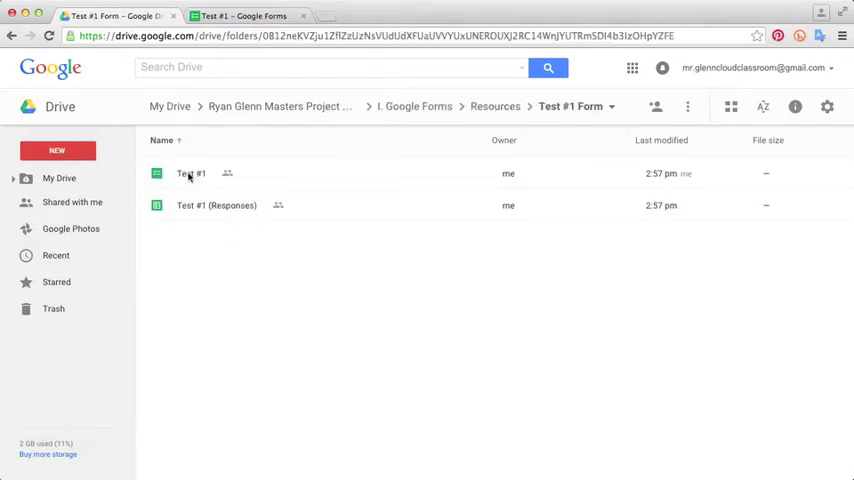
pyautogui.moveTo(208, 213)
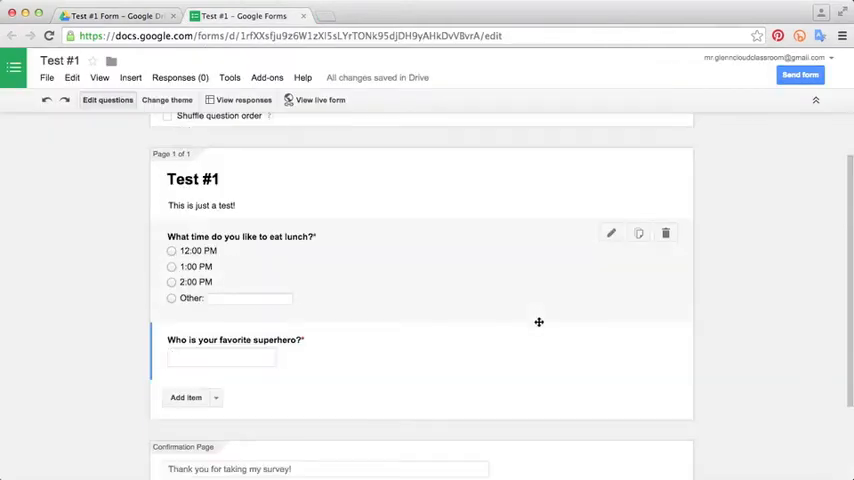
# Step: Put the 'Who is your favorite superhero?' question into edit mode
pyautogui.scroll(-3)
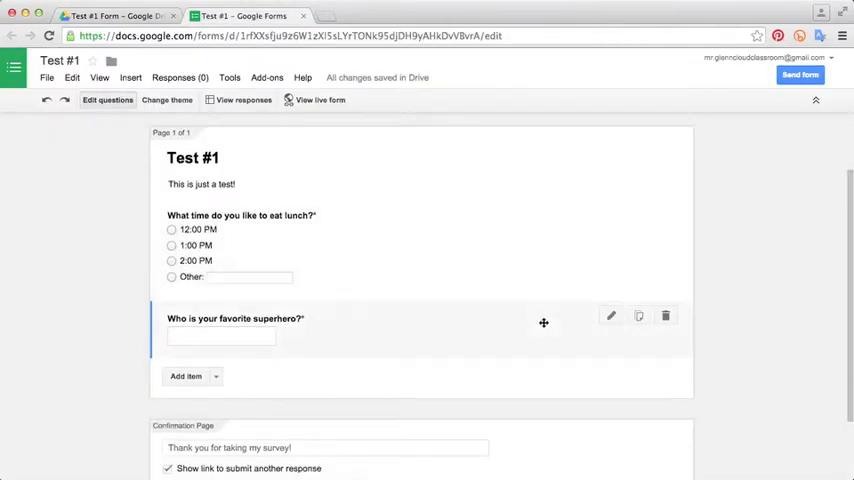
pyautogui.scroll(-3)
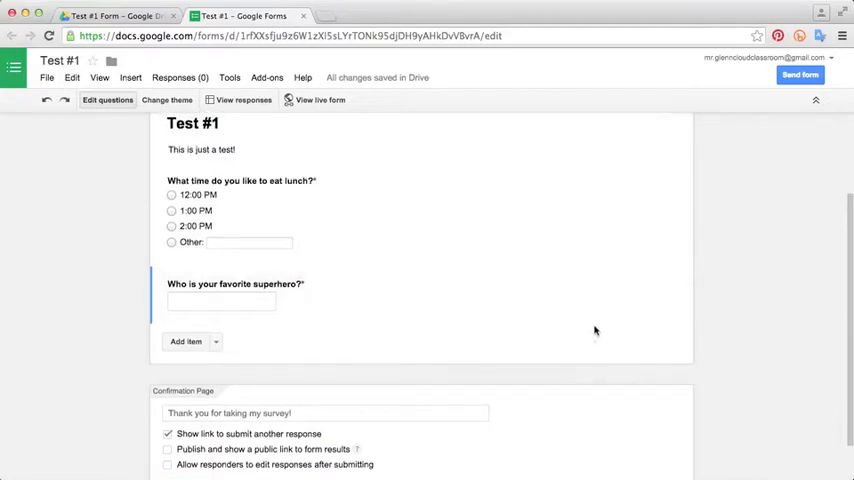
pyautogui.moveTo(585, 360)
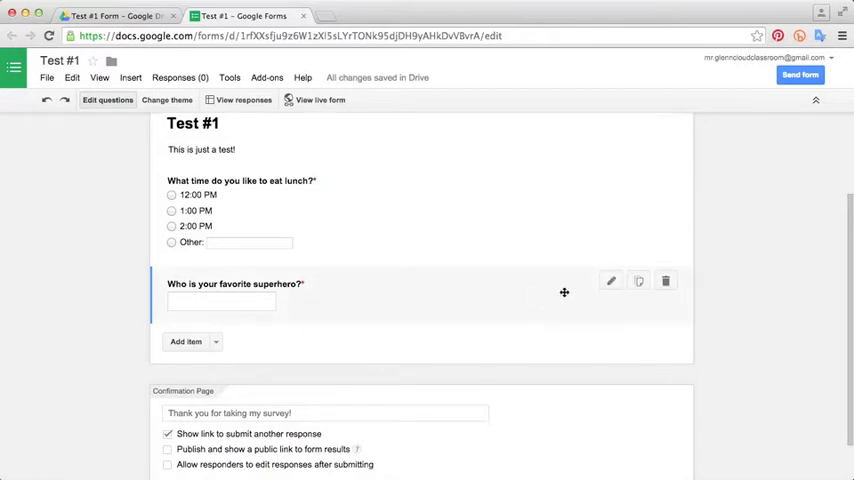
pyautogui.moveTo(604, 303)
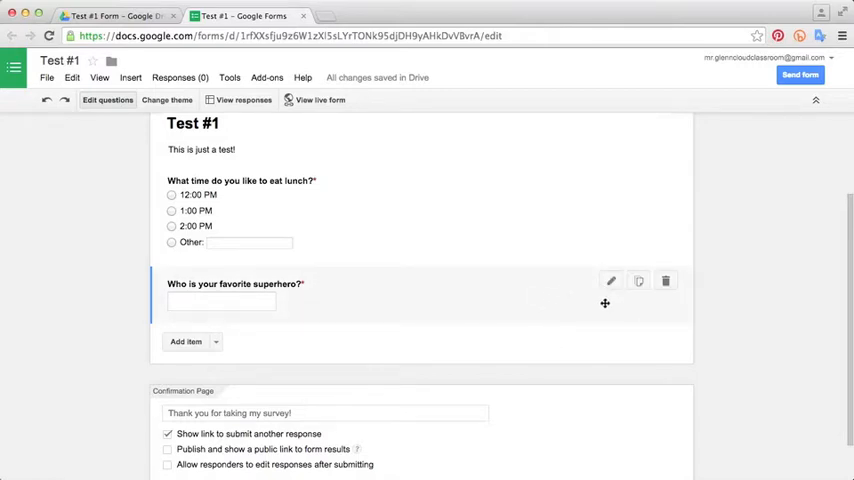
pyautogui.moveTo(611, 280)
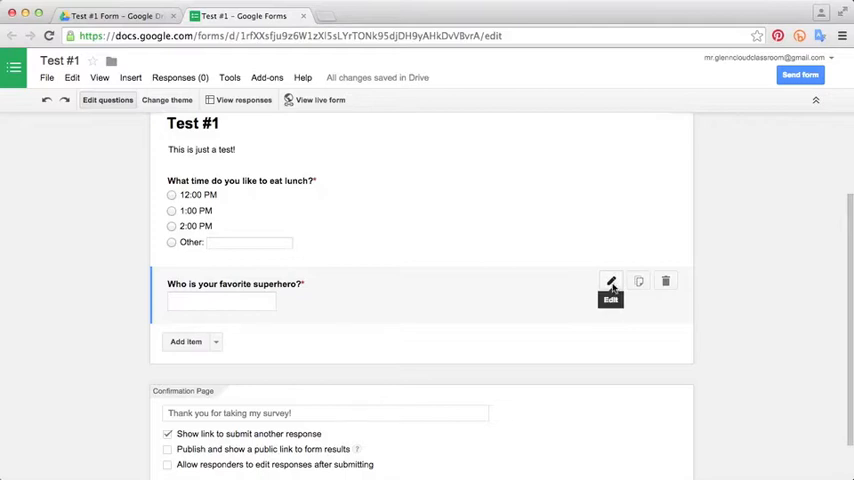
pyautogui.click(610, 281)
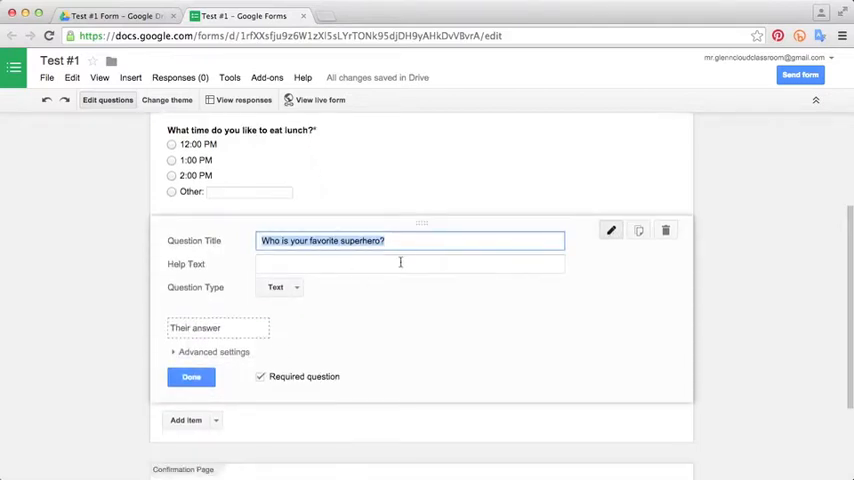
pyautogui.moveTo(489, 306)
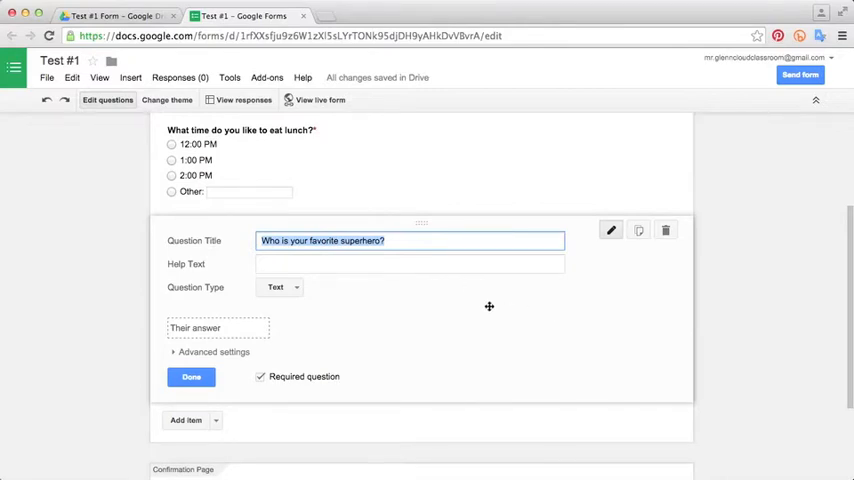
pyautogui.moveTo(400, 288)
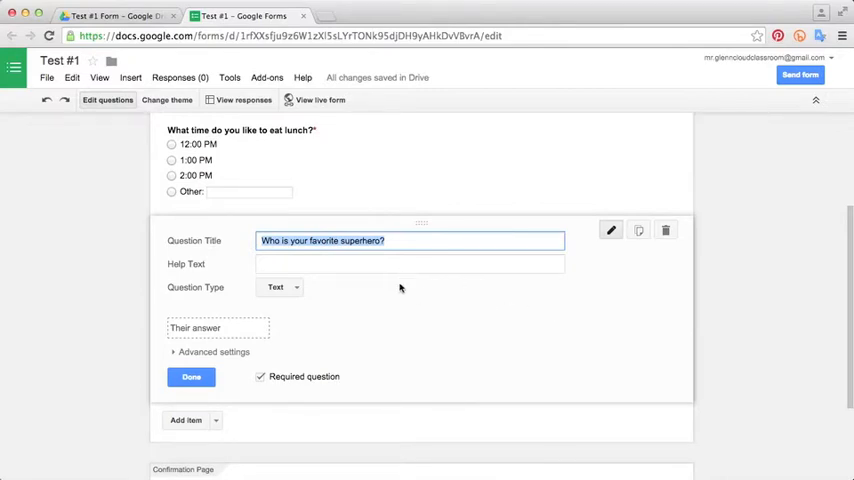
pyautogui.moveTo(637, 230)
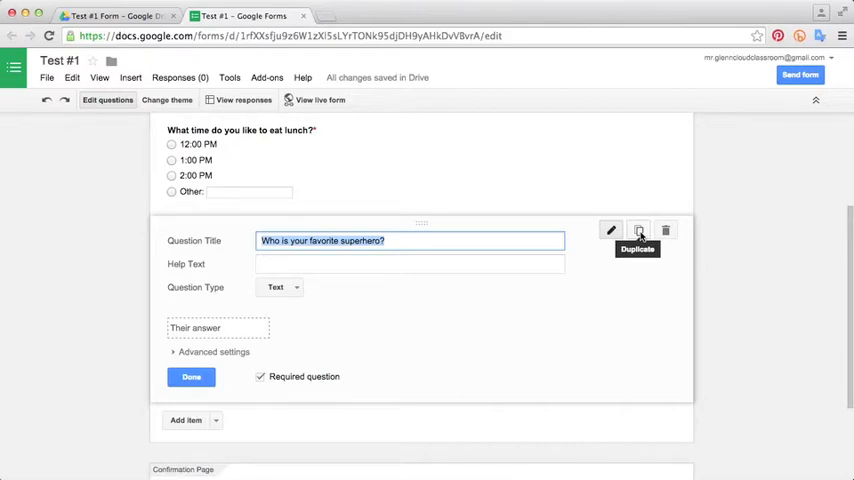
# Step: Duplicate the superhero question, retitle it 'Who is your favorite basketball player?', and save
pyautogui.click(638, 230)
pyautogui.write('basketball ')
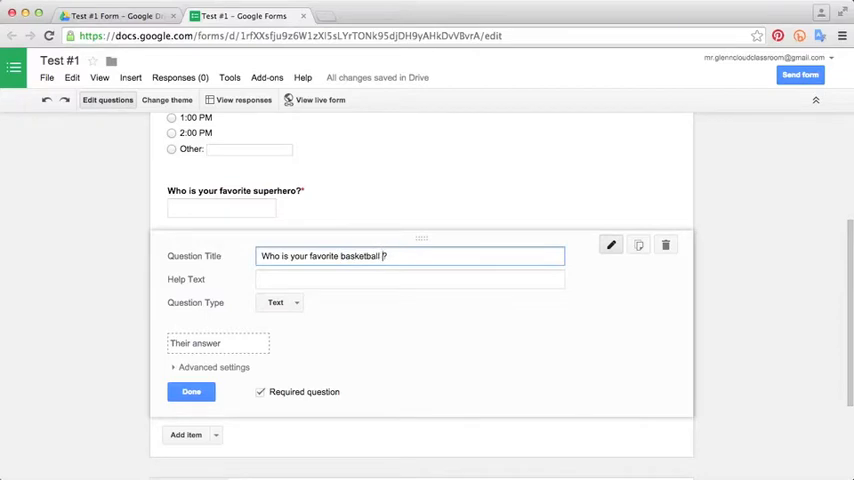
pyautogui.write('player?')
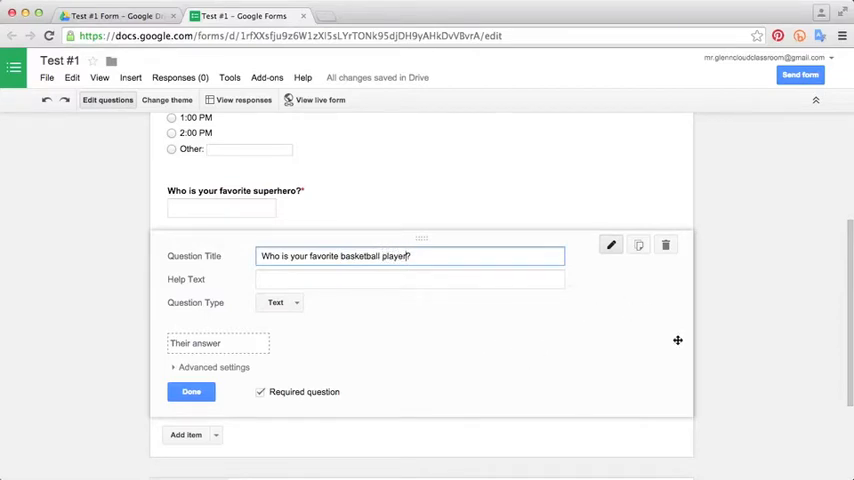
pyautogui.click(191, 392)
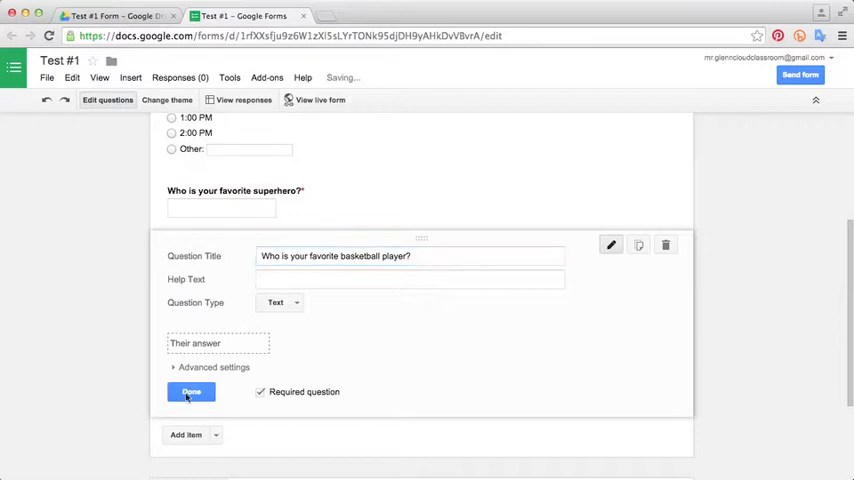
pyautogui.click(190, 391)
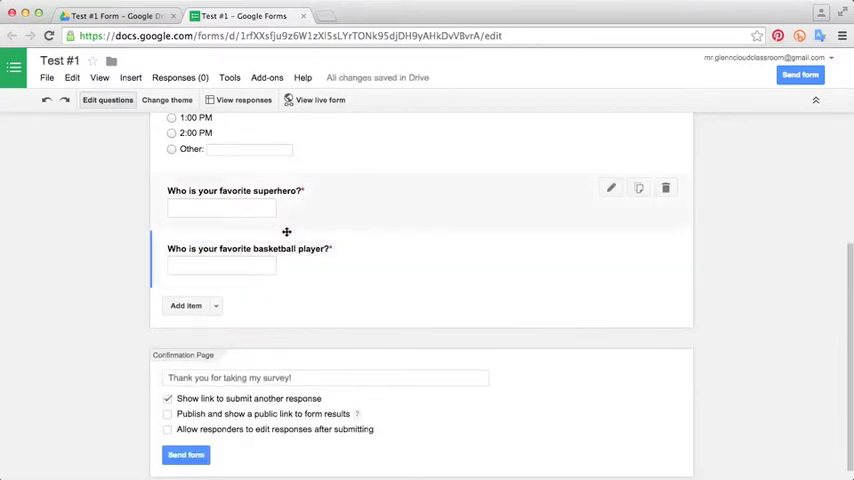
pyautogui.moveTo(286, 213)
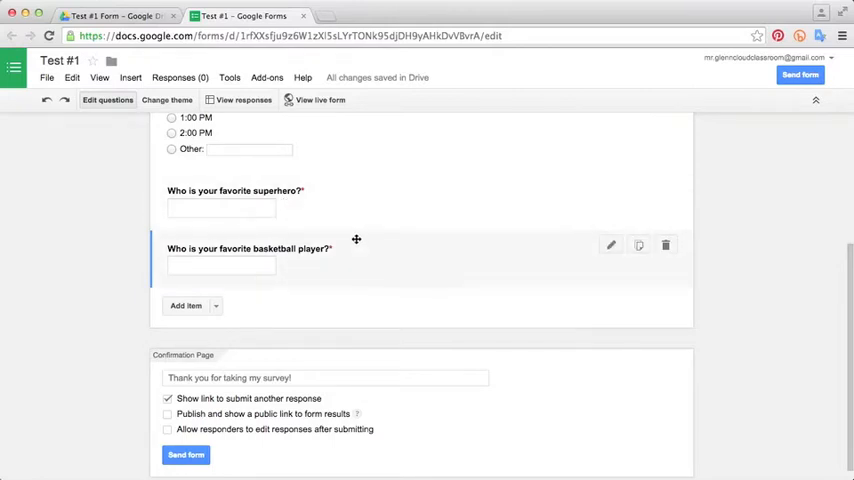
pyautogui.moveTo(668, 263)
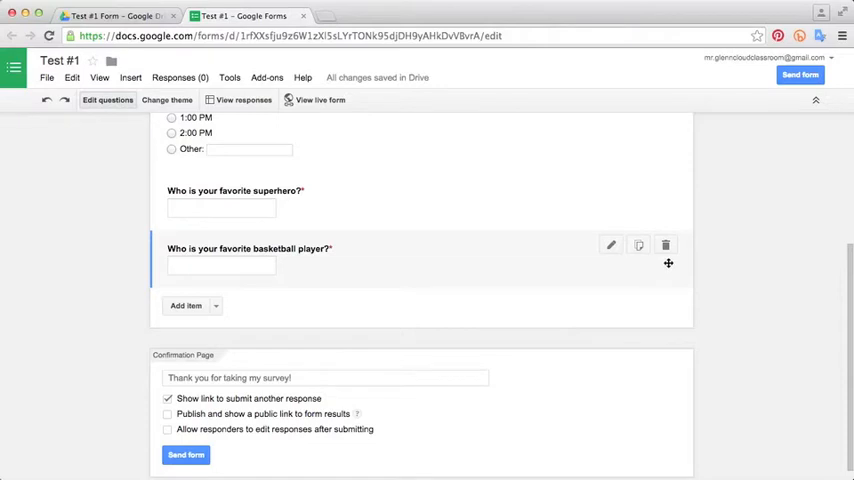
pyautogui.moveTo(666, 245)
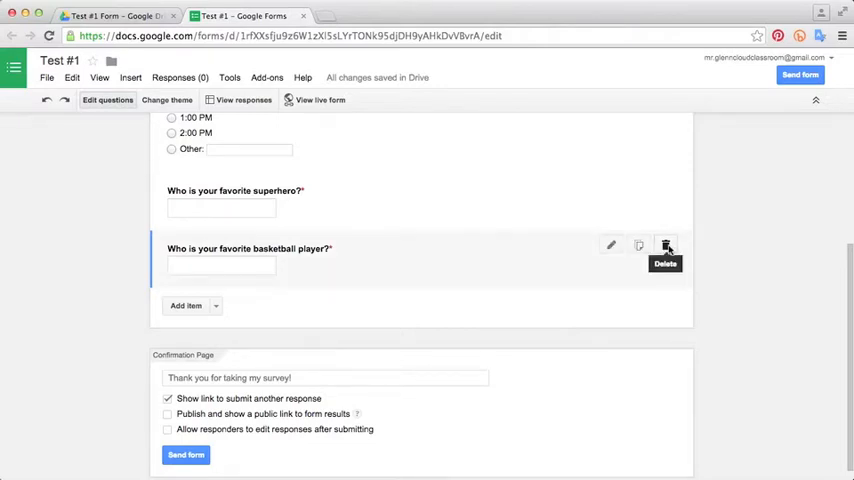
# Step: Delete the 'Who is your favorite basketball player?' question
pyautogui.click(665, 246)
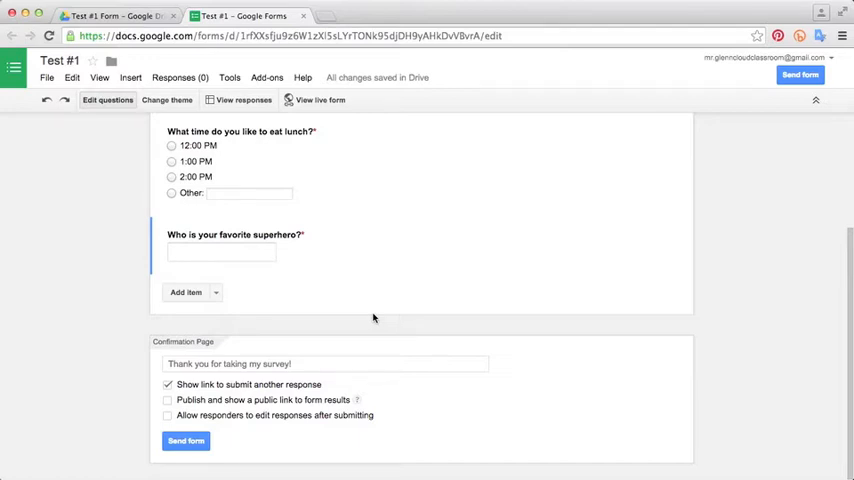
pyautogui.moveTo(199, 311)
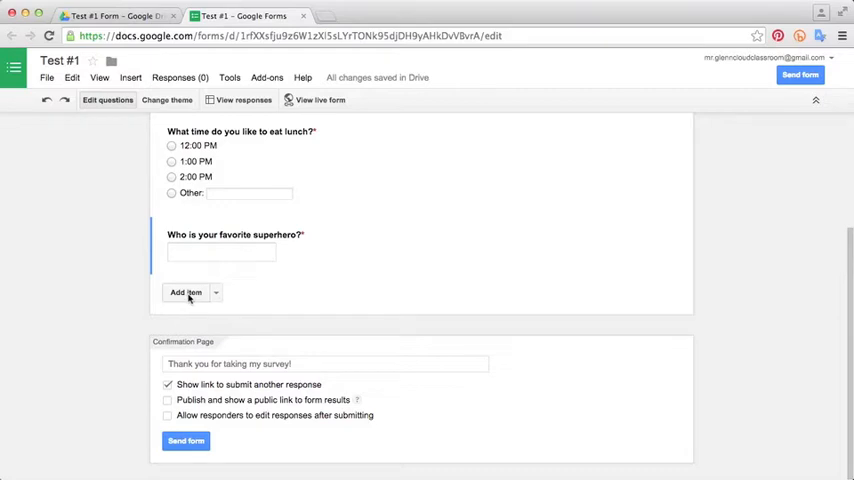
# Step: Insert the Elephant Bird Egg image from My Drive as a new item and save it
pyautogui.click(216, 292)
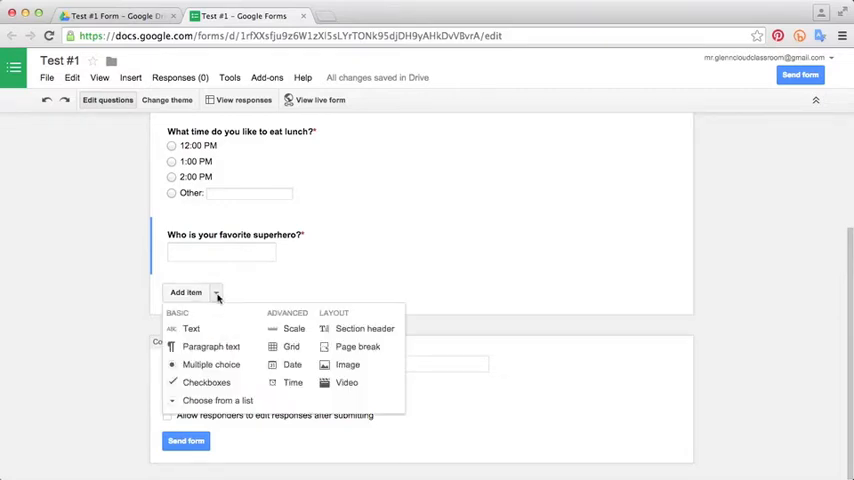
pyautogui.moveTo(235, 358)
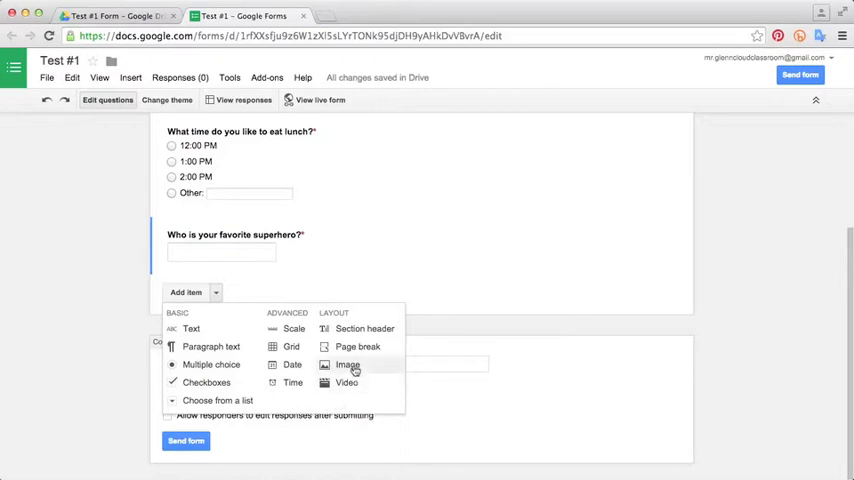
pyautogui.click(346, 364)
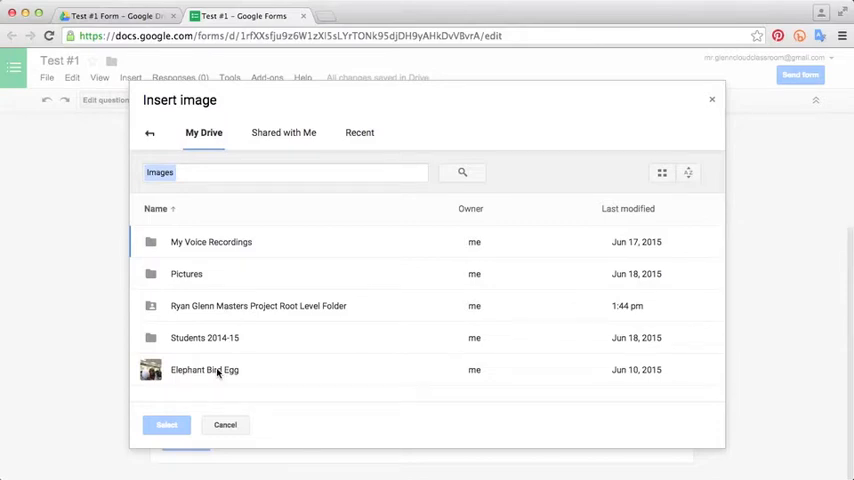
pyautogui.click(204, 370)
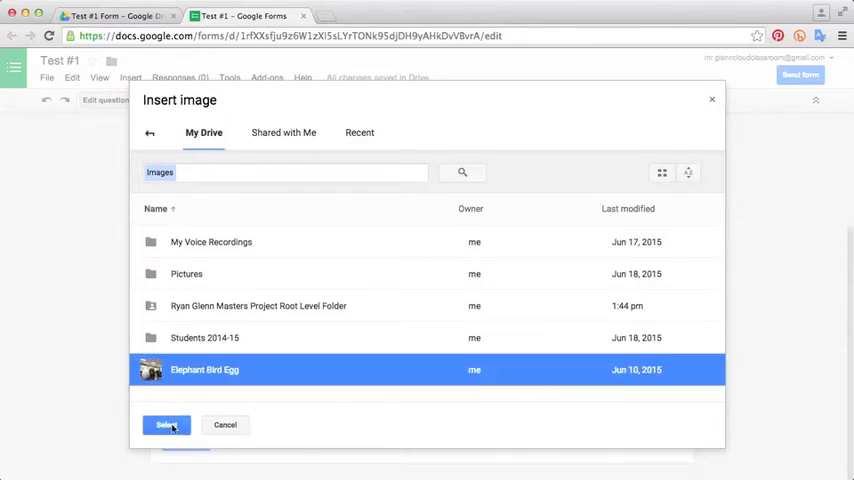
pyautogui.click(166, 425)
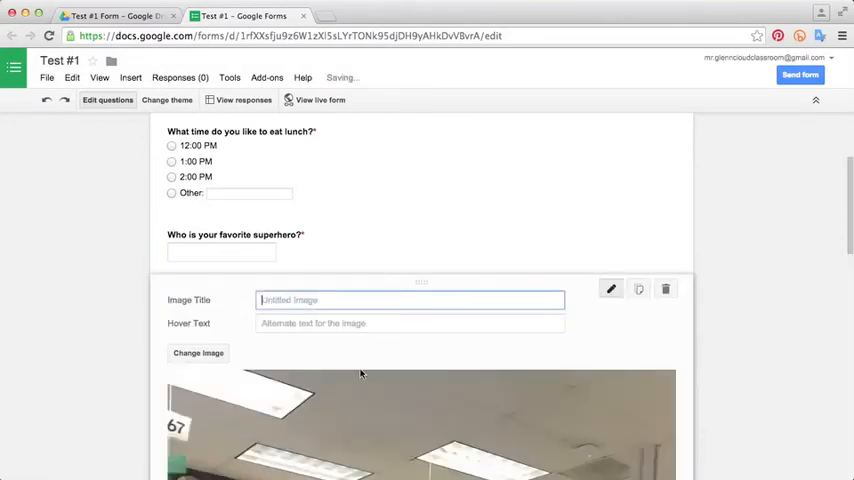
pyautogui.scroll(-3)
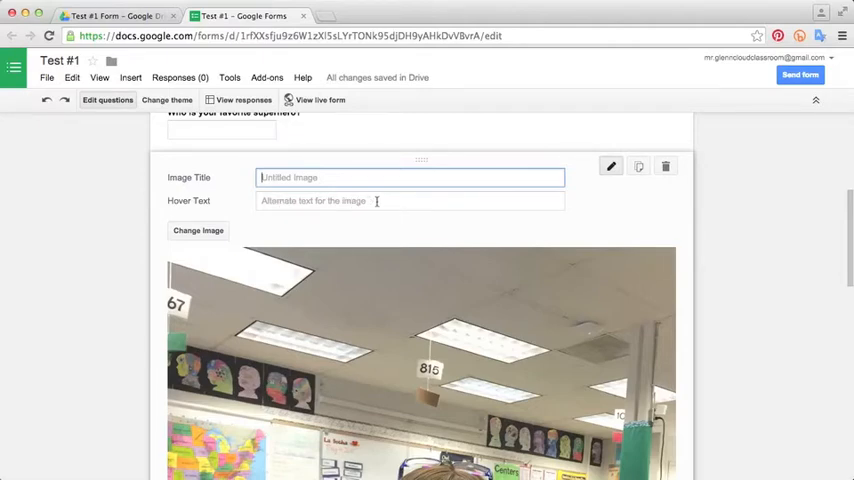
pyautogui.moveTo(356, 210)
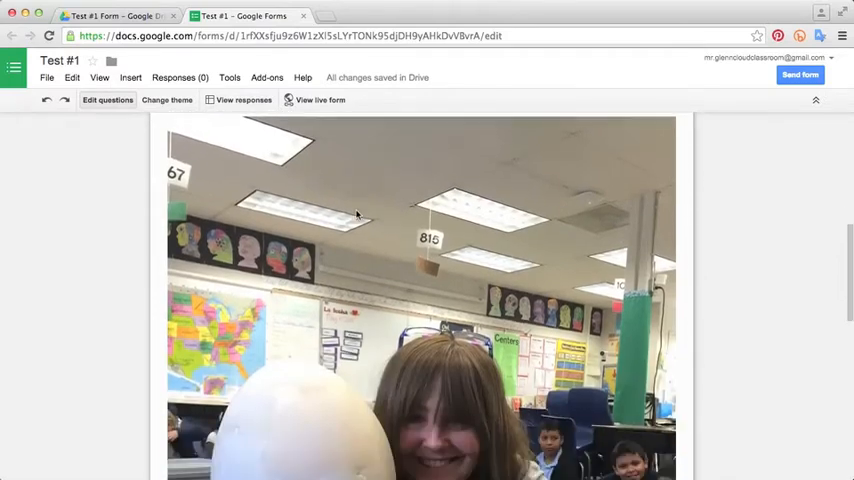
pyautogui.scroll(-3)
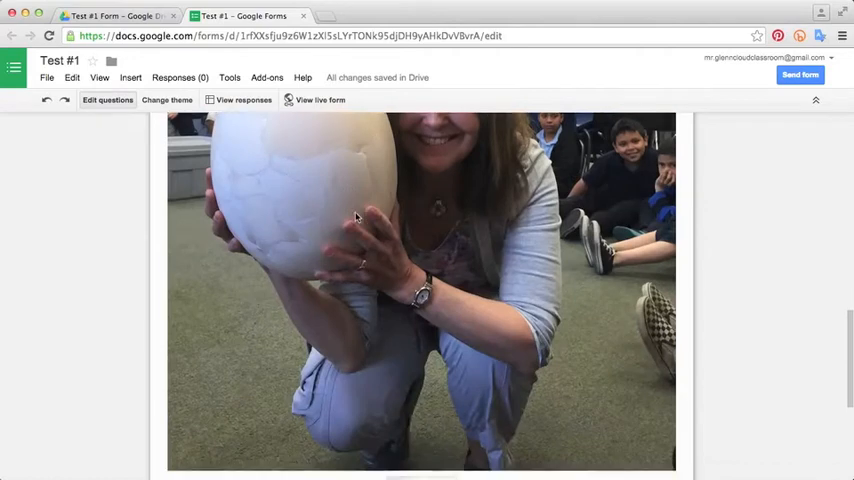
pyautogui.scroll(-3)
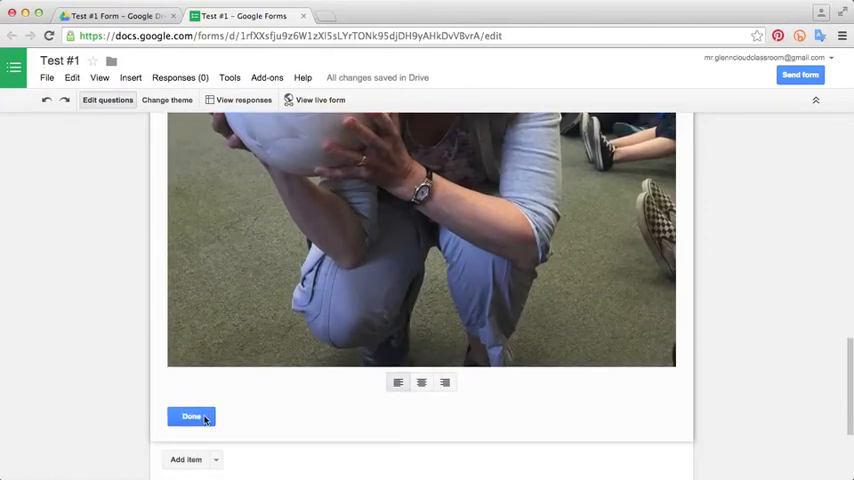
pyautogui.click(188, 416)
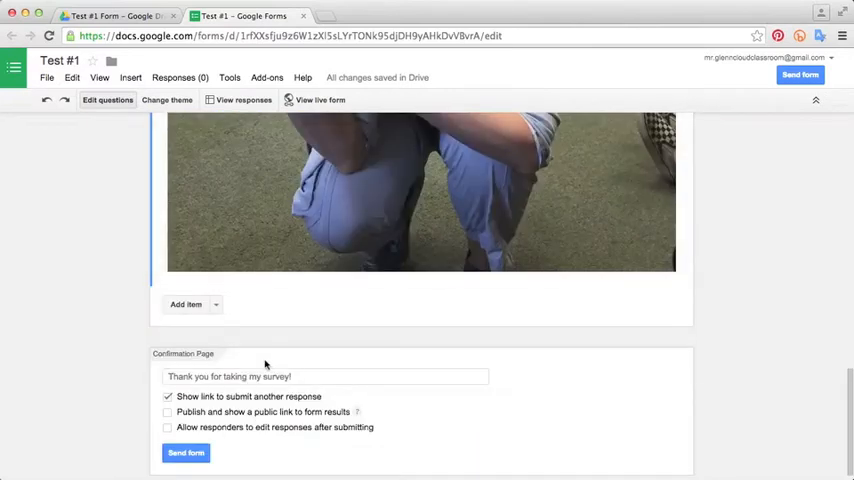
# Step: Add required multiple-choice 'What type of egg is this?' with Snake Egg, Elephant Bird Egg, Dog Egg
pyautogui.click(216, 291)
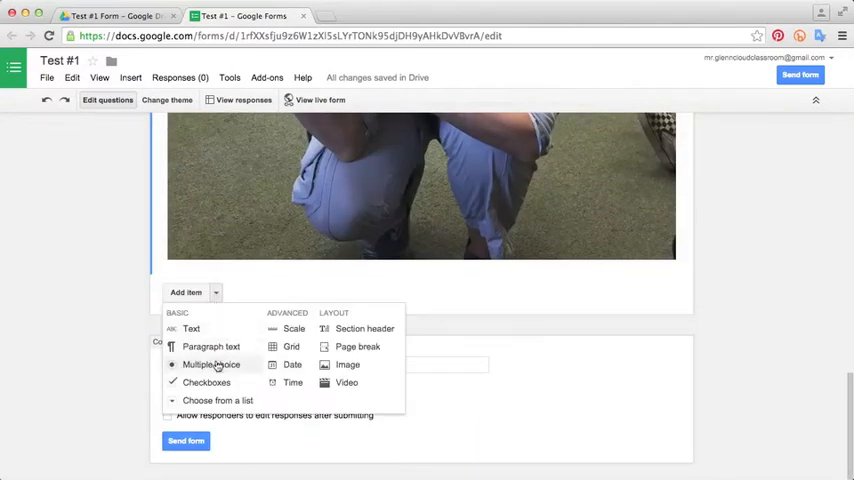
pyautogui.click(213, 364)
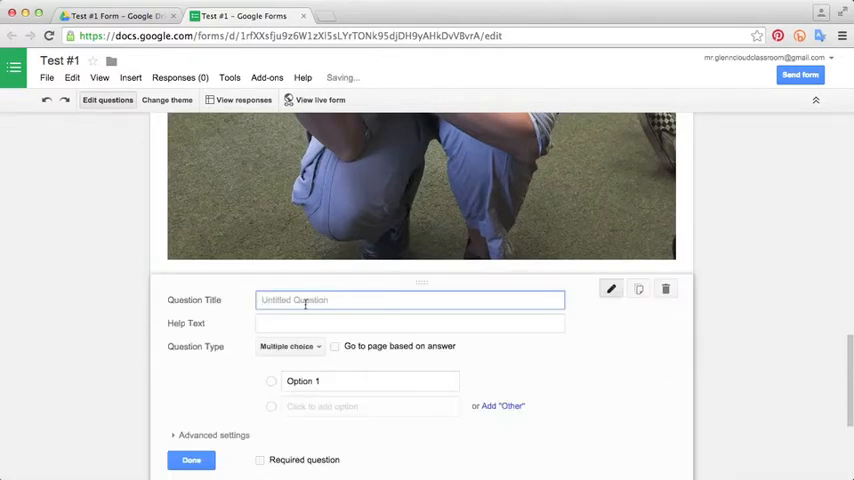
pyautogui.write('What type of egg is this?')
pyautogui.write('Dog Egg')
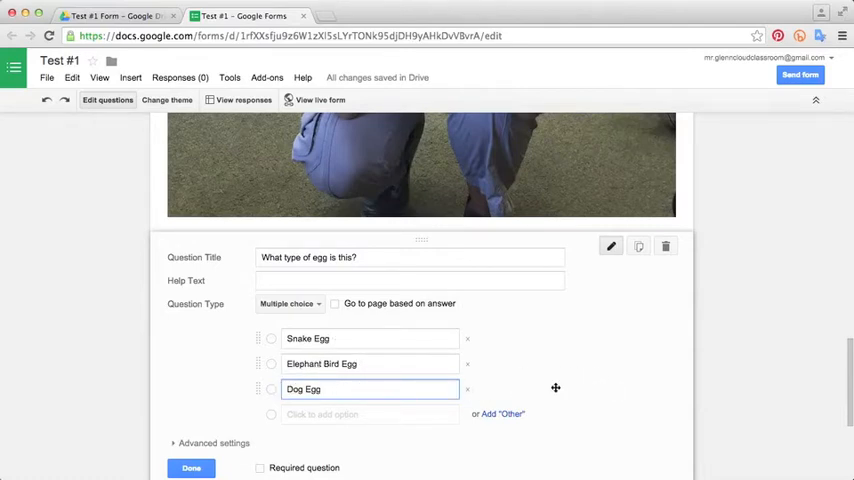
pyautogui.click(408, 251)
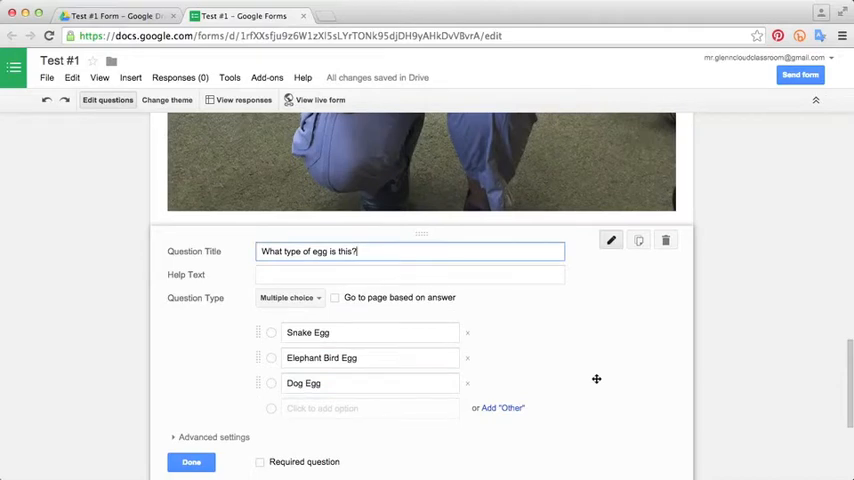
pyautogui.scroll(-3)
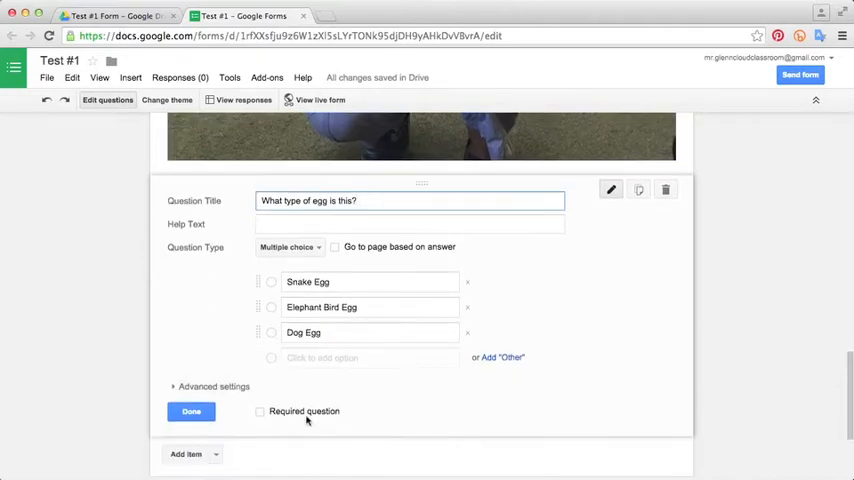
pyautogui.click(262, 411)
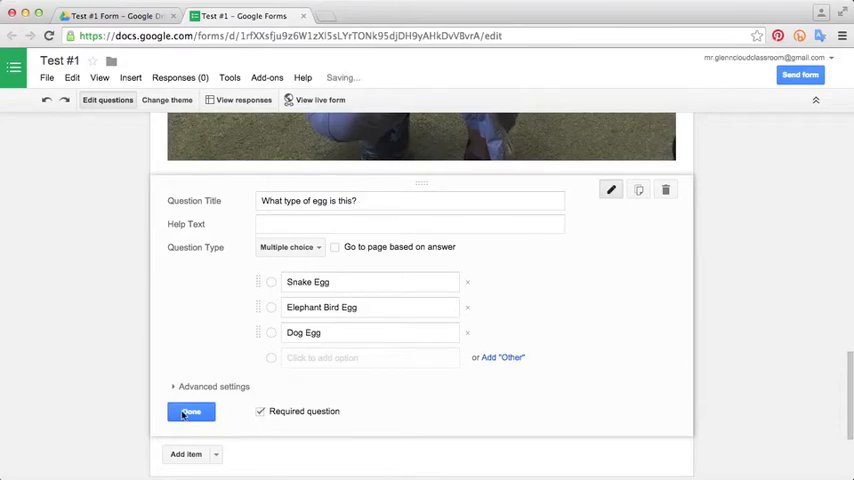
pyautogui.click(186, 411)
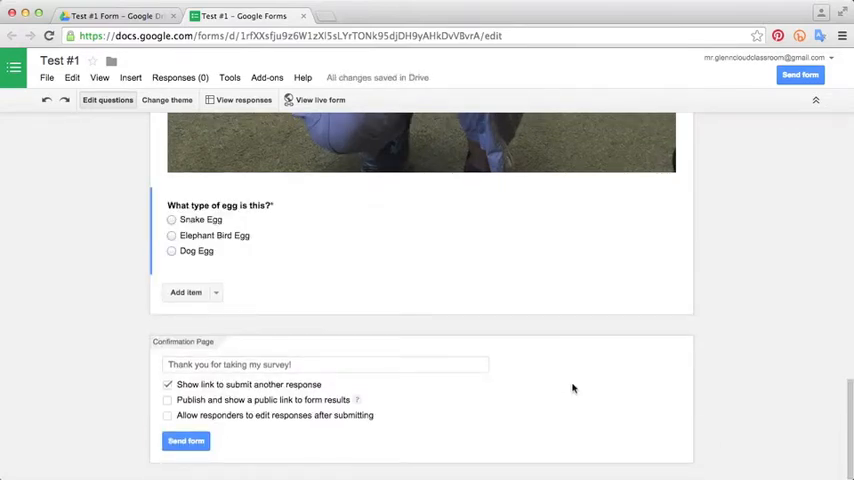
pyautogui.moveTo(560, 387)
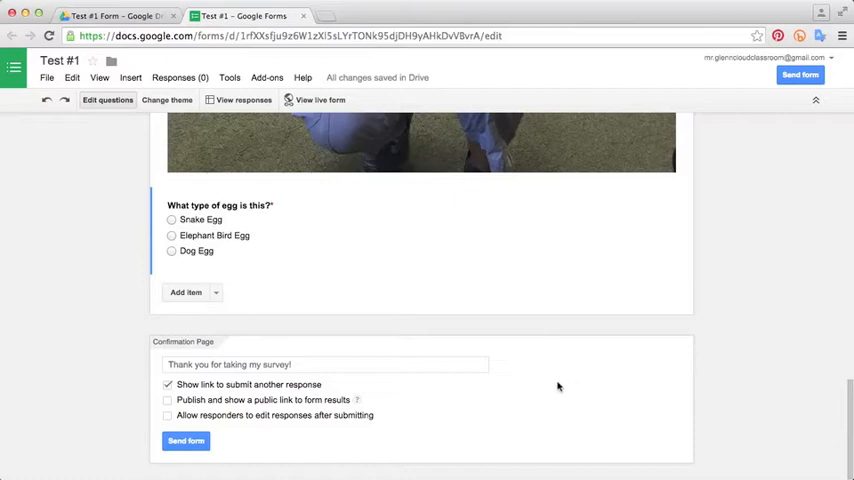
pyautogui.moveTo(264, 316)
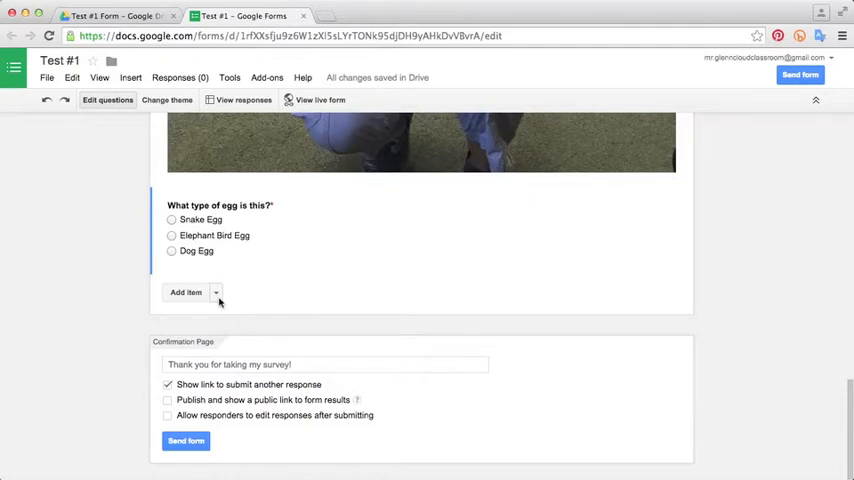
# Step: Search YouTube for 'cute kittens' and insert the Top 10 Cutest Kittens video
pyautogui.click(215, 292)
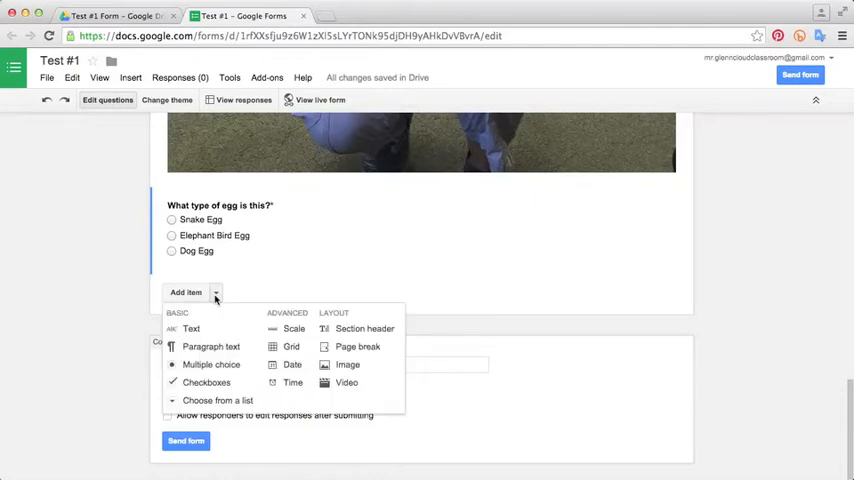
pyautogui.moveTo(337, 366)
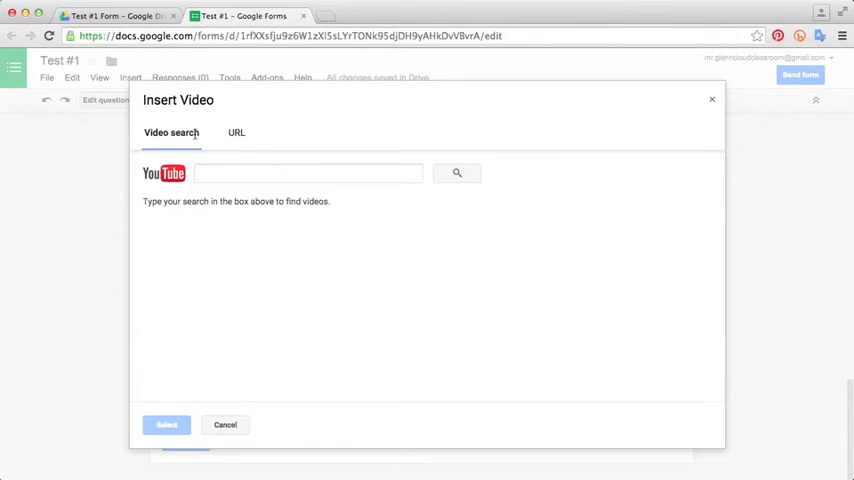
pyautogui.write('cute kittens')
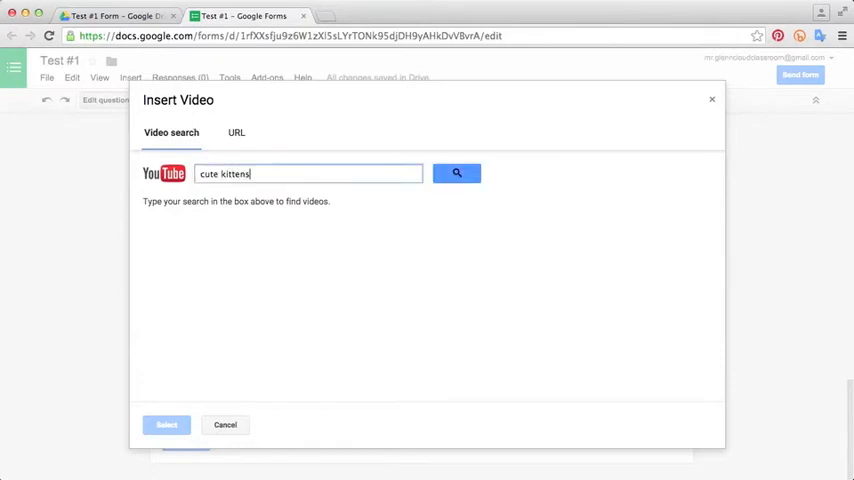
pyautogui.moveTo(258, 337)
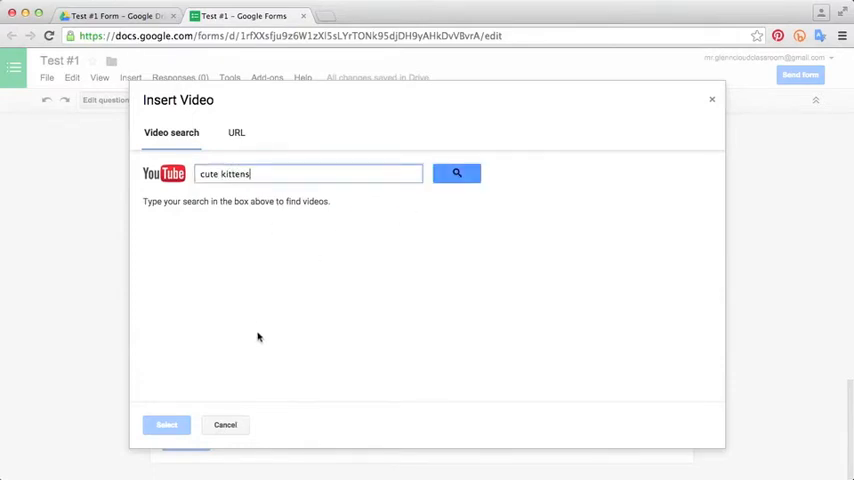
pyautogui.click(456, 173)
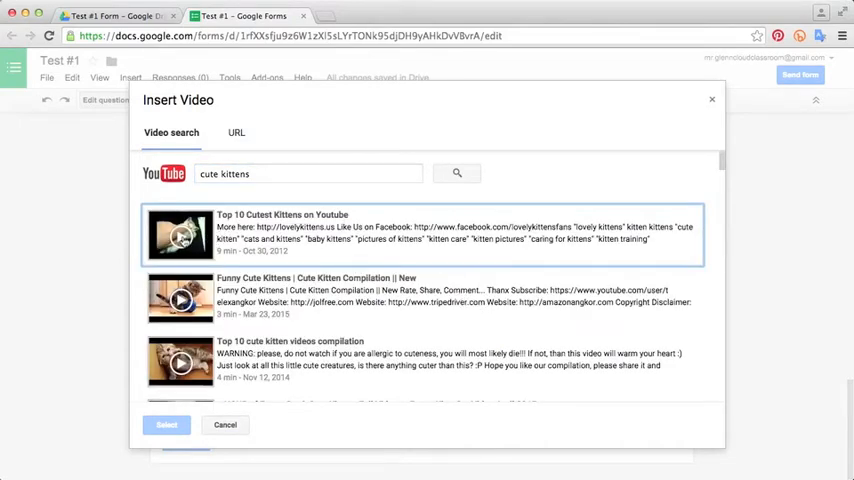
pyautogui.click(178, 238)
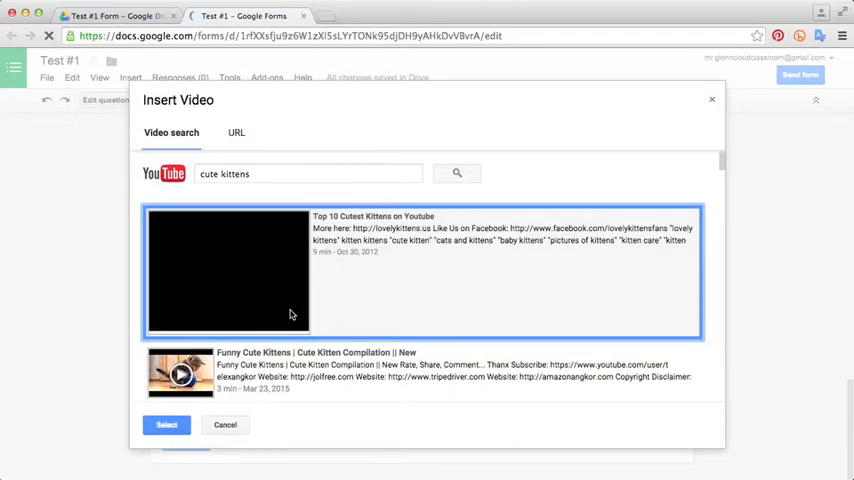
pyautogui.click(228, 272)
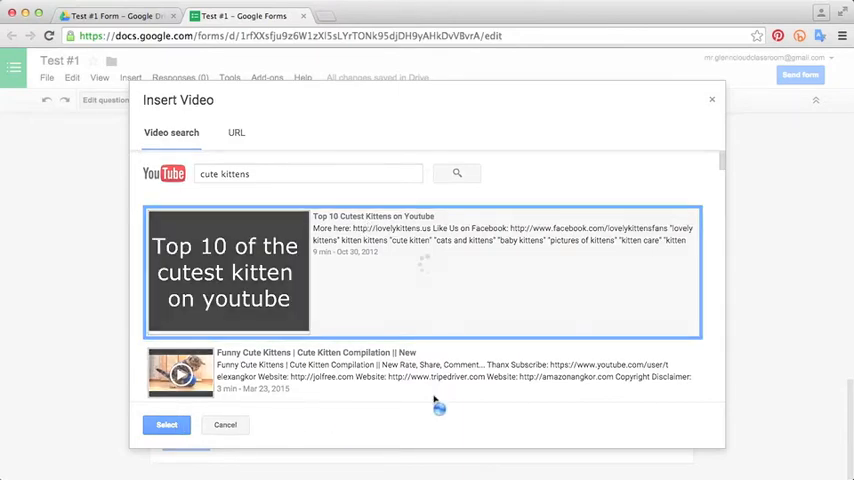
pyautogui.click(170, 424)
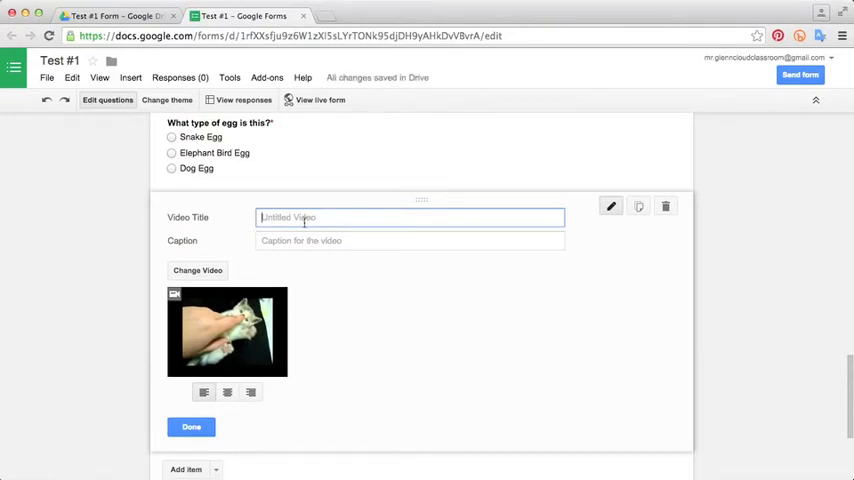
# Step: Title the video item 'Watch this video and take notes!' and save it
pyautogui.write('Watch')
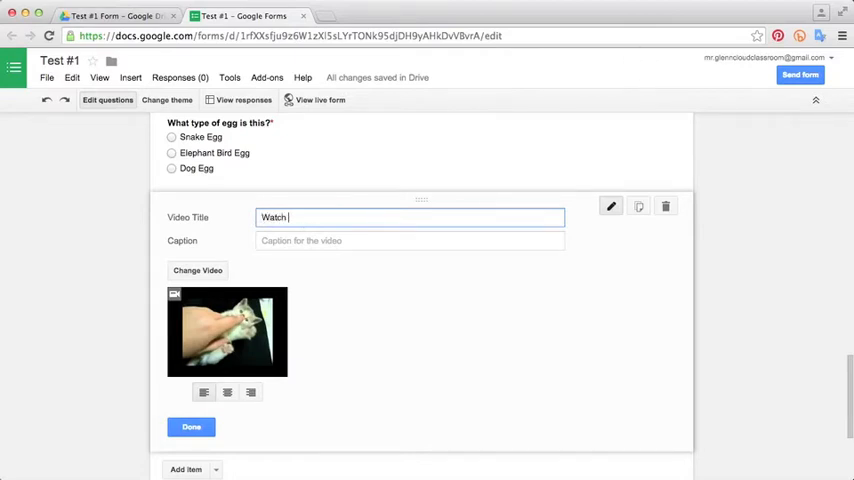
pyautogui.write('this video and take not')
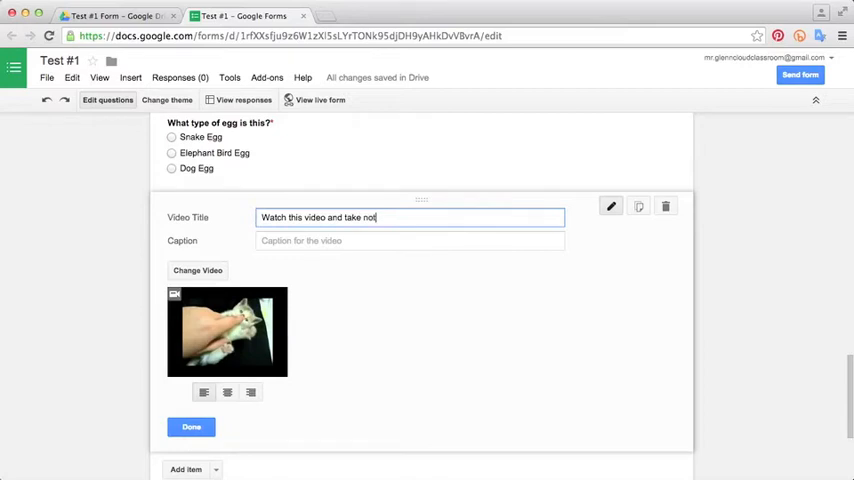
pyautogui.click(190, 426)
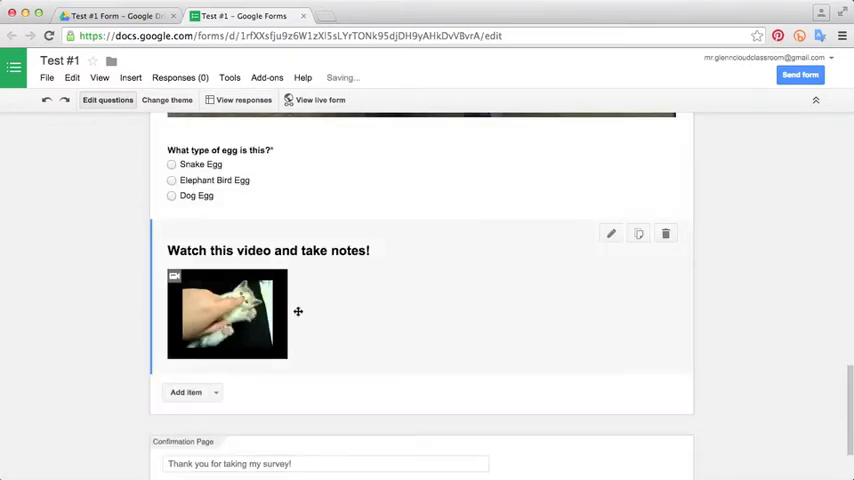
pyautogui.scroll(-3)
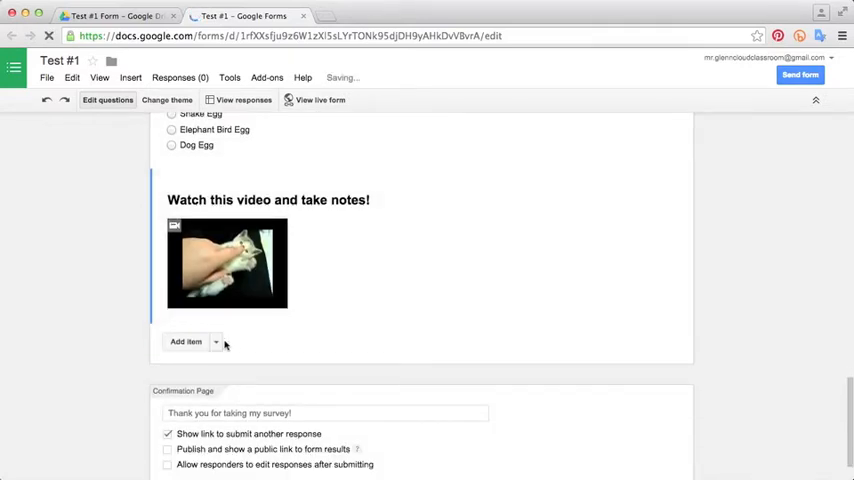
# Step: Add a paragraph question asking which kitten they liked most and why, in complete sentences
pyautogui.click(216, 341)
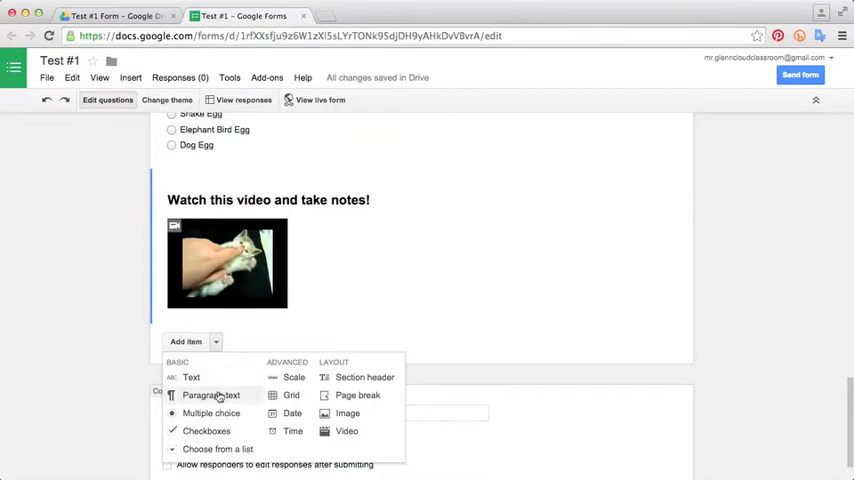
pyautogui.click(211, 395)
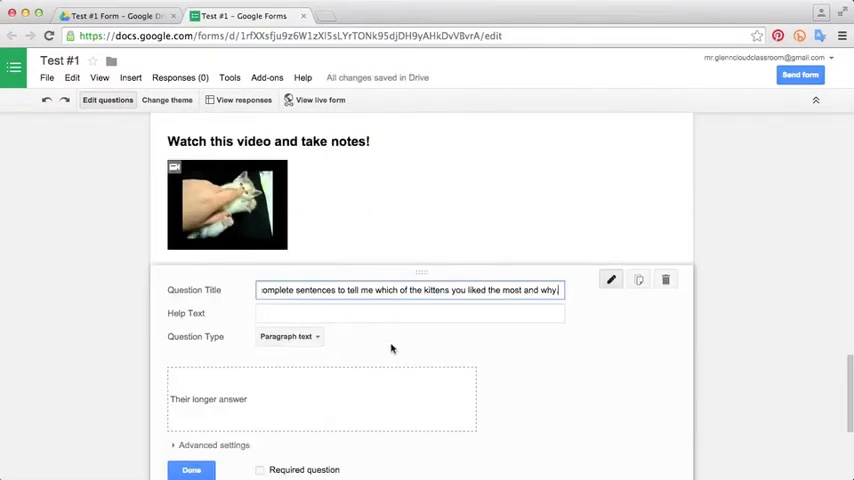
pyautogui.moveTo(461, 367)
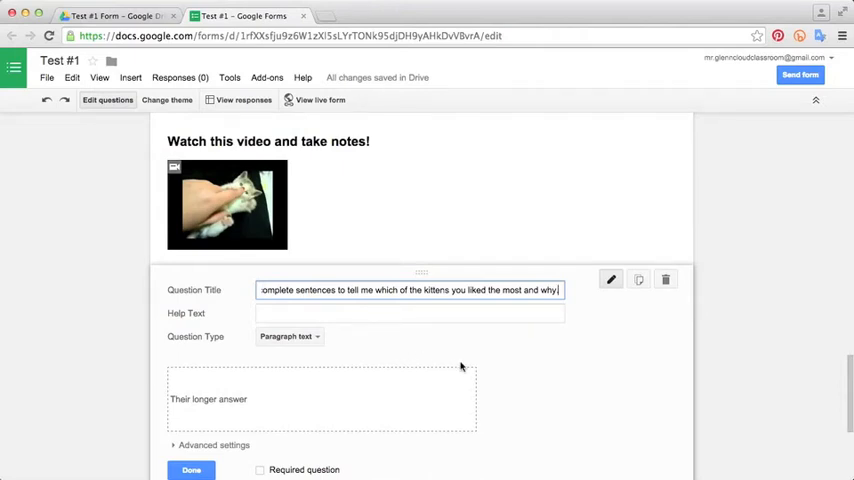
pyautogui.scroll(-3)
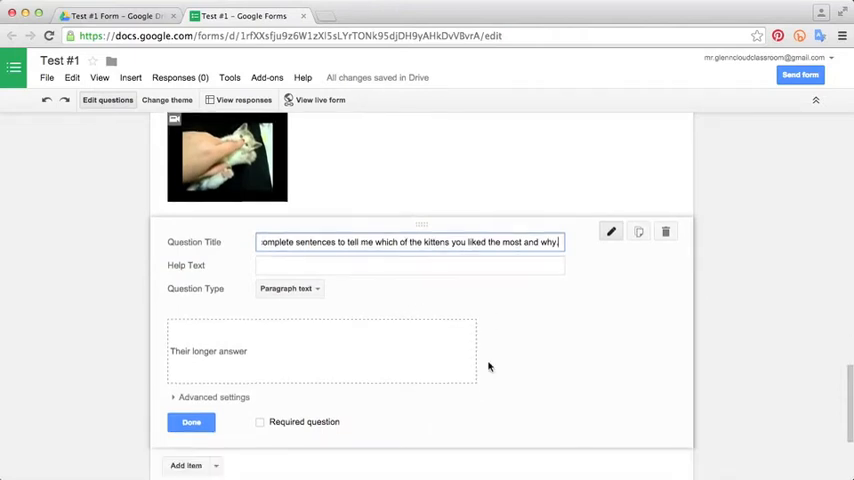
pyautogui.scroll(-3)
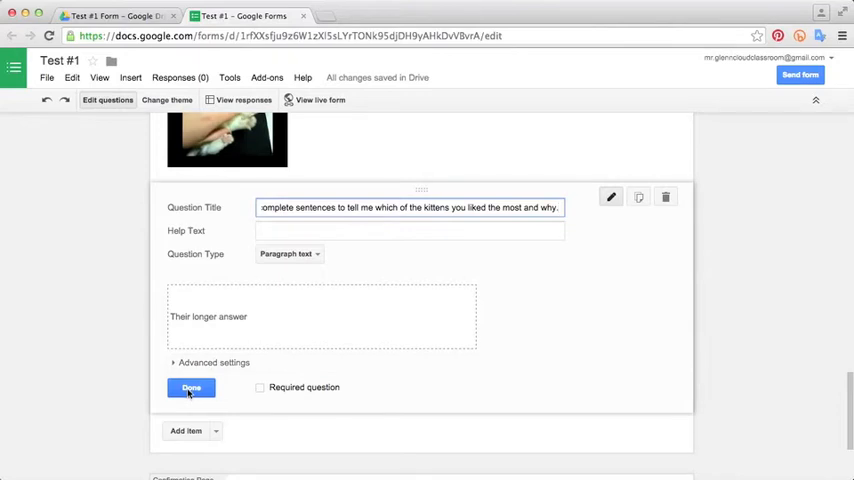
pyautogui.click(190, 387)
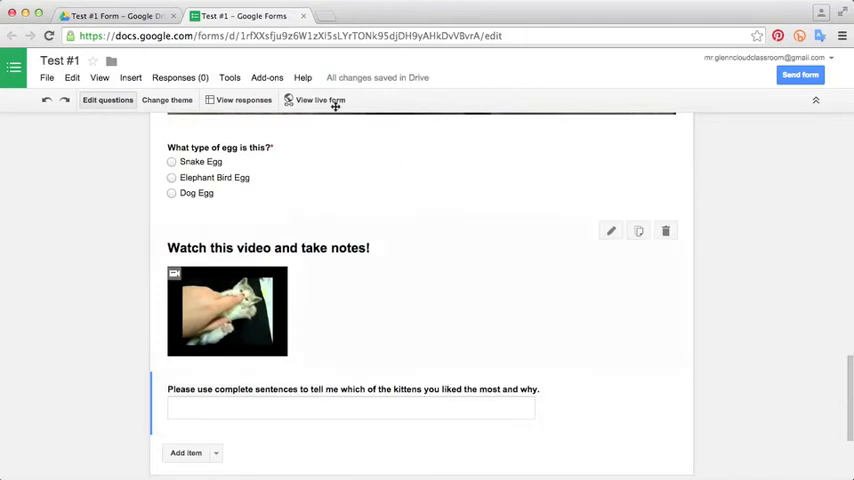
# Step: Open the live Test #1 form and scroll down to the kitten video
pyautogui.click(319, 99)
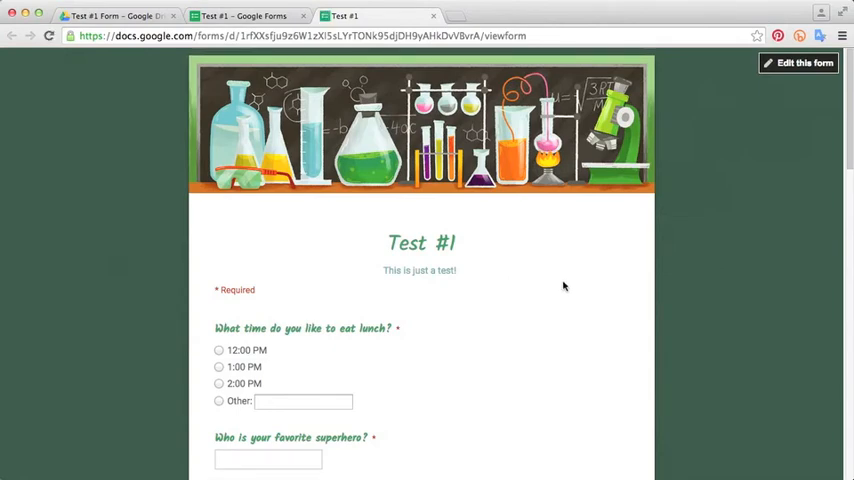
pyautogui.scroll(-3)
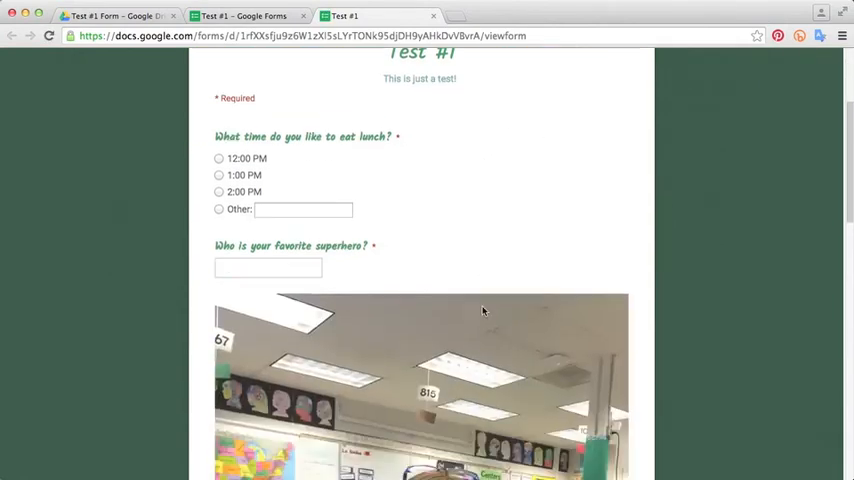
pyautogui.scroll(-3)
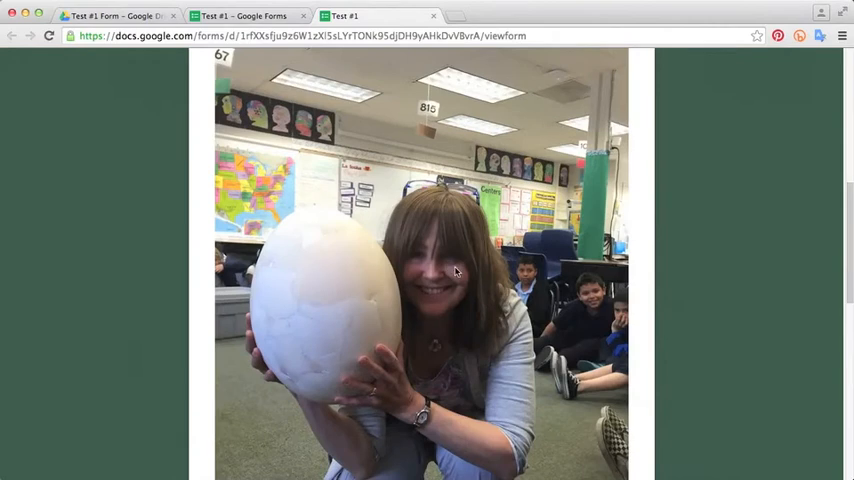
pyautogui.scroll(-3)
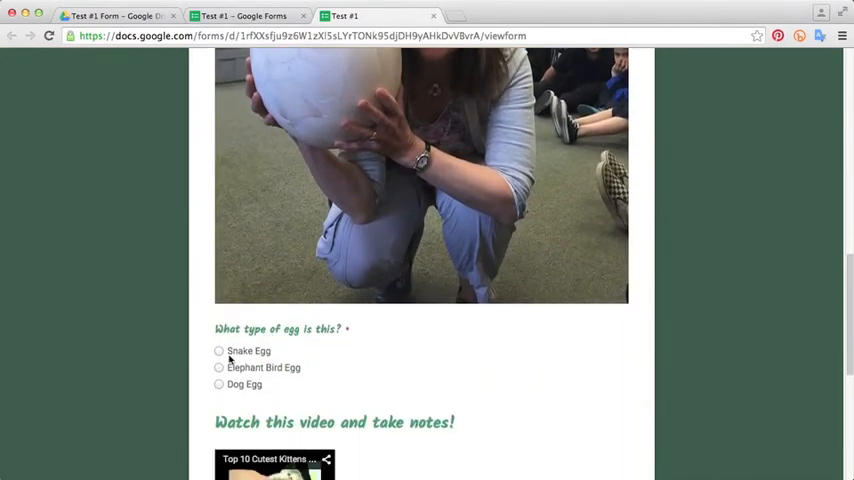
pyautogui.scroll(-3)
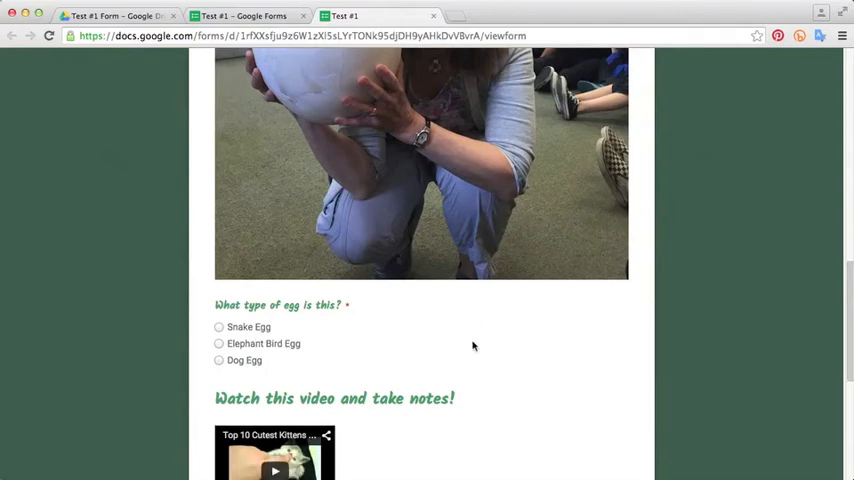
pyautogui.scroll(-3)
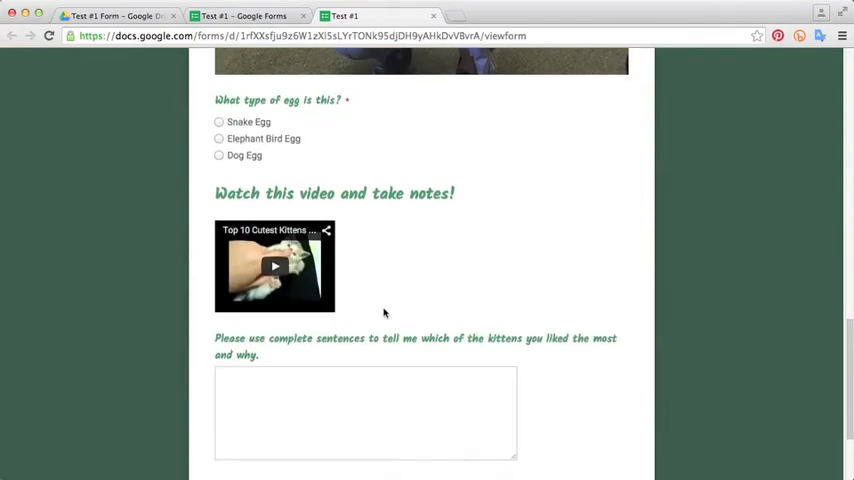
# Step: Play the kitten video, then scroll down and submit the response
pyautogui.click(274, 266)
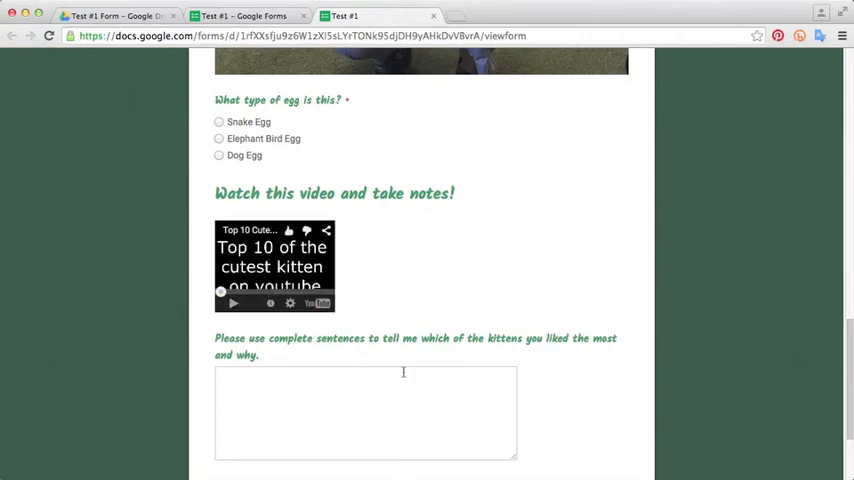
pyautogui.moveTo(442, 366)
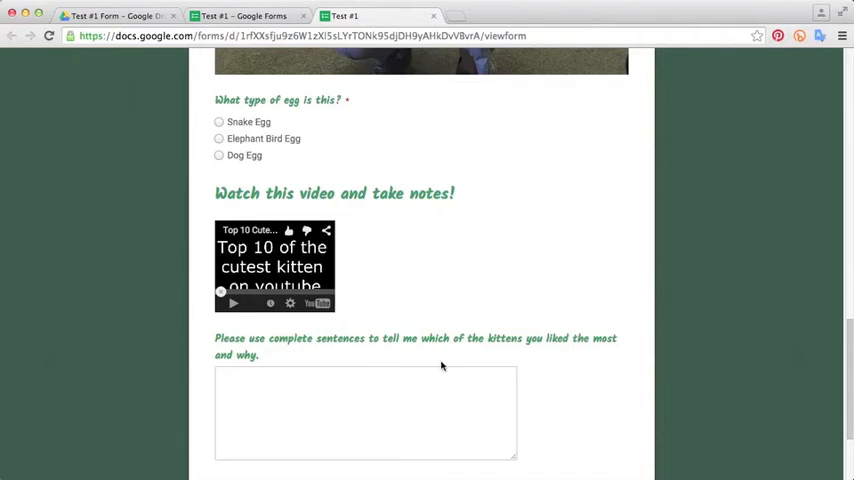
pyautogui.scroll(-3)
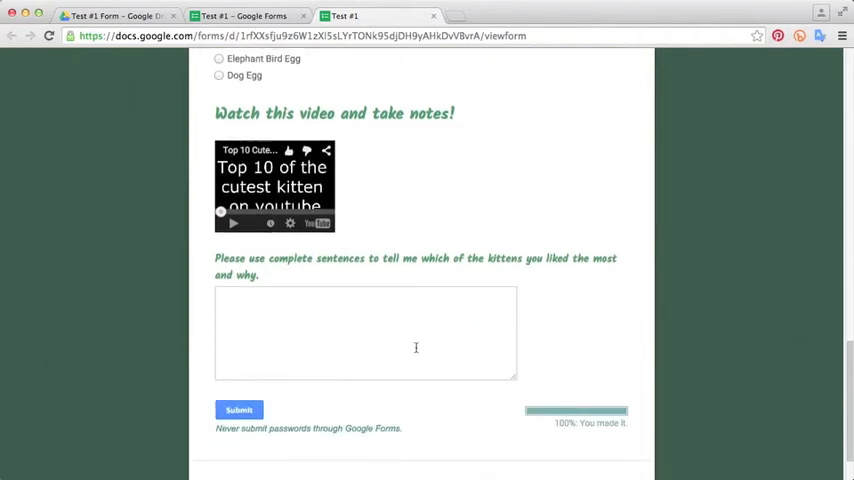
pyautogui.click(245, 17)
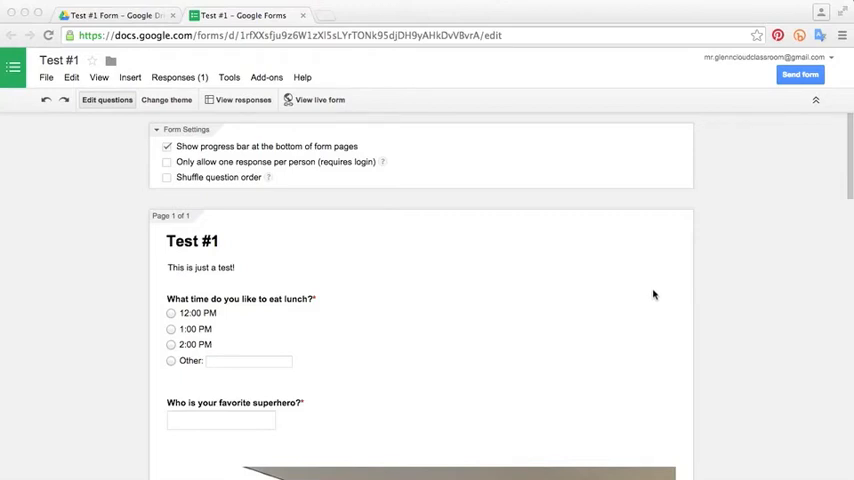
pyautogui.moveTo(631, 296)
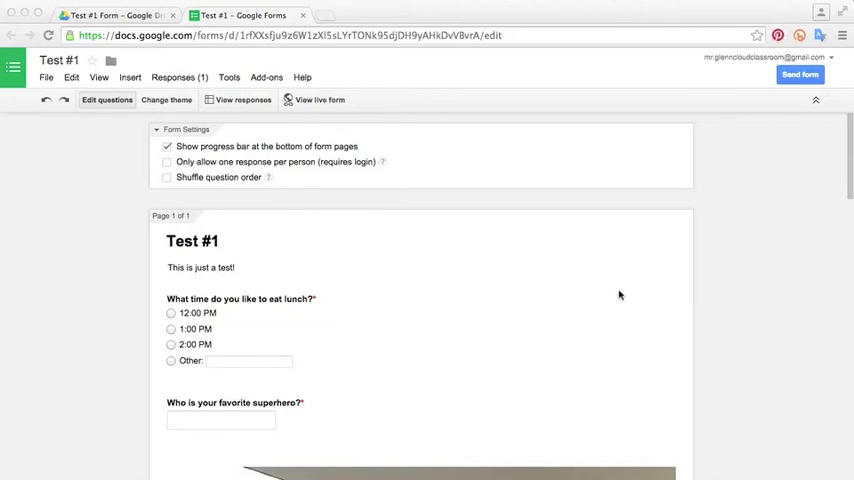
pyautogui.moveTo(623, 297)
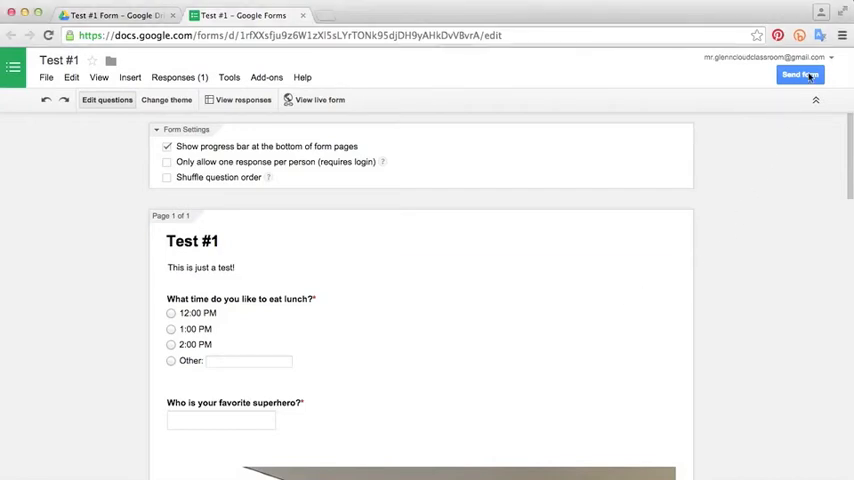
# Step: Open the Send form dialog and launch the live respondent view of Test #1
pyautogui.click(825, 75)
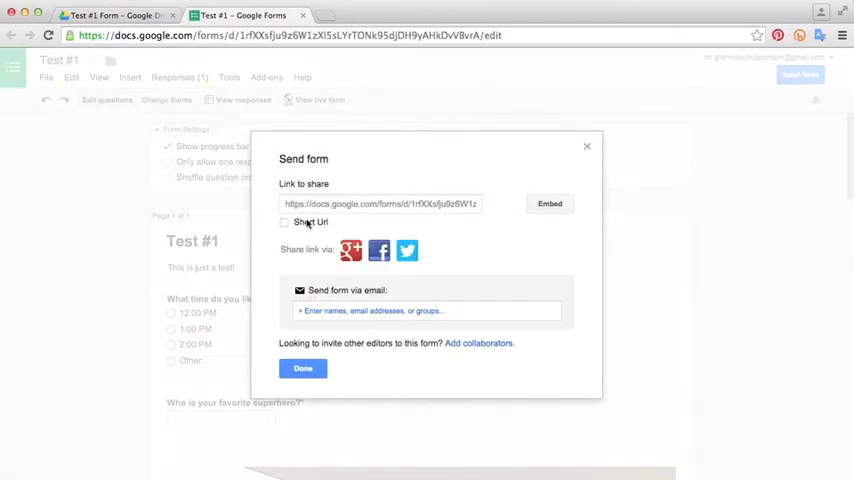
pyautogui.click(284, 222)
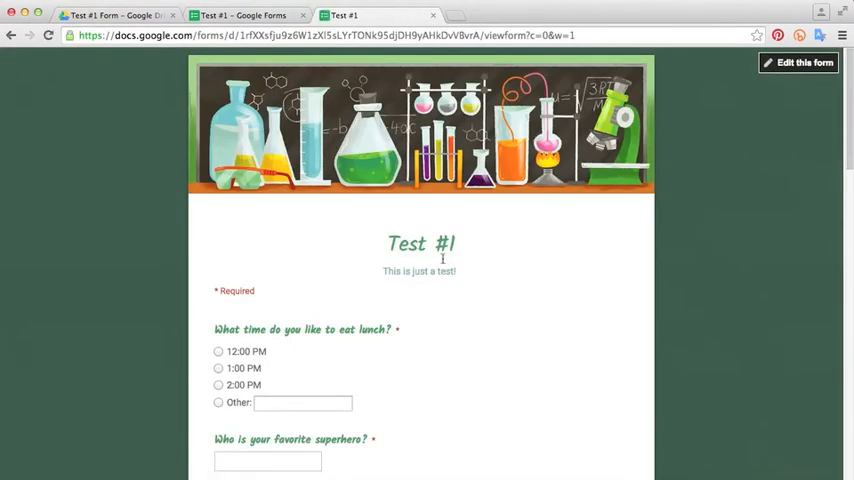
pyautogui.moveTo(382, 316)
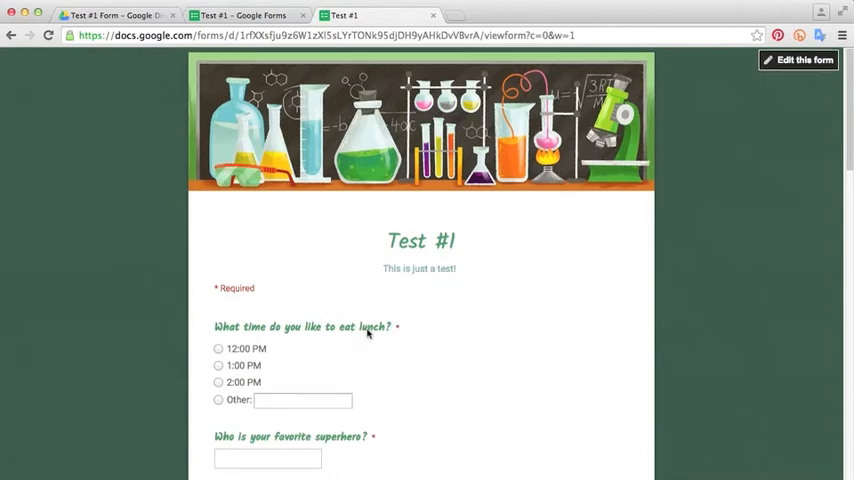
# Step: Choose 2:00 PM as lunch time and start the favorite superhero answer
pyautogui.scroll(-3)
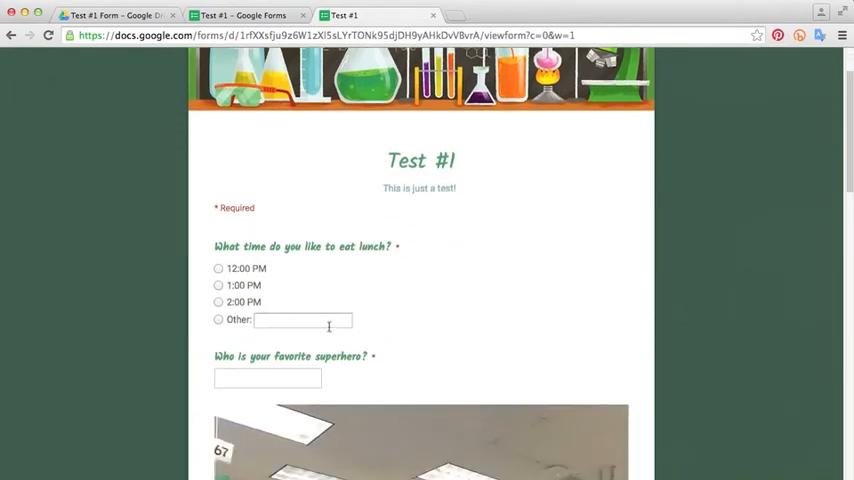
pyautogui.scroll(-3)
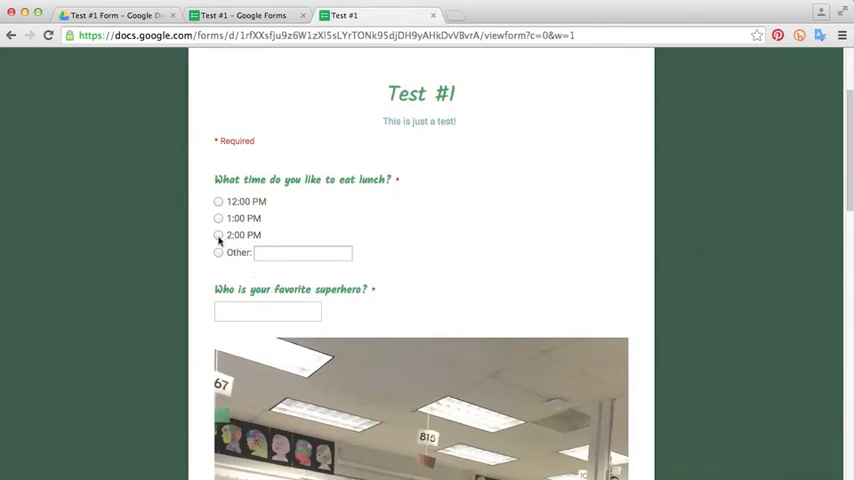
pyautogui.click(218, 235)
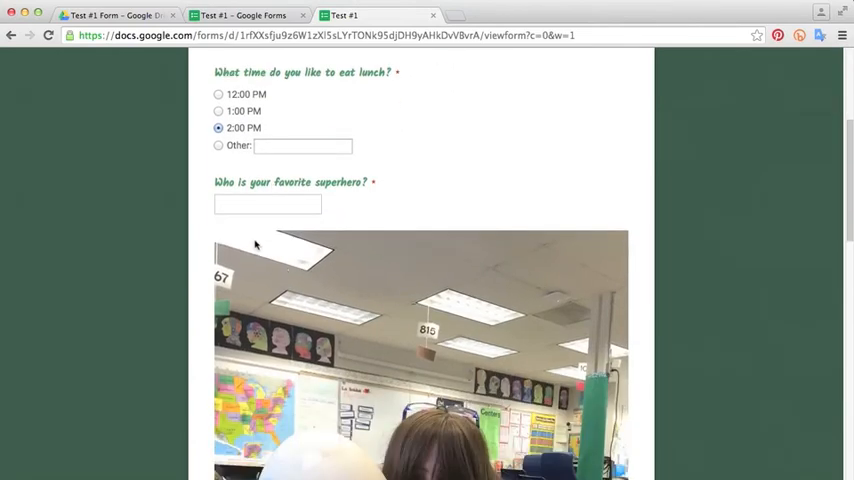
pyautogui.click(267, 204)
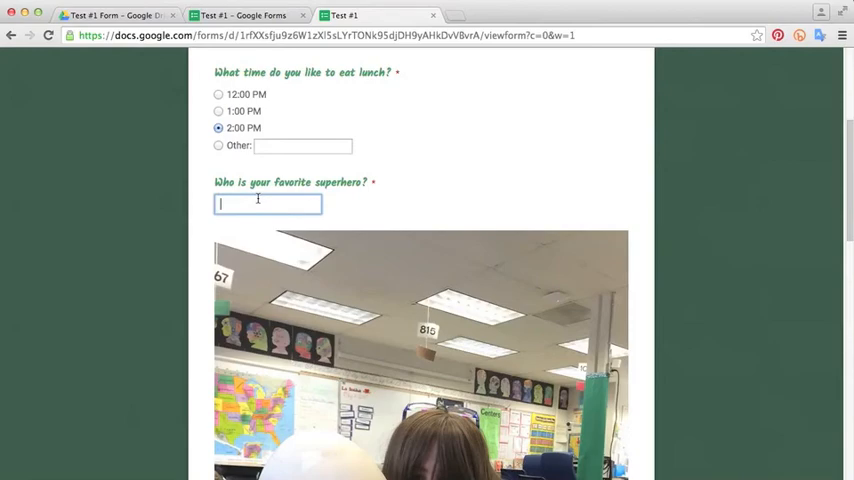
# Step: Write the kitten paragraph answer and submit the completed response
pyautogui.scroll(-3)
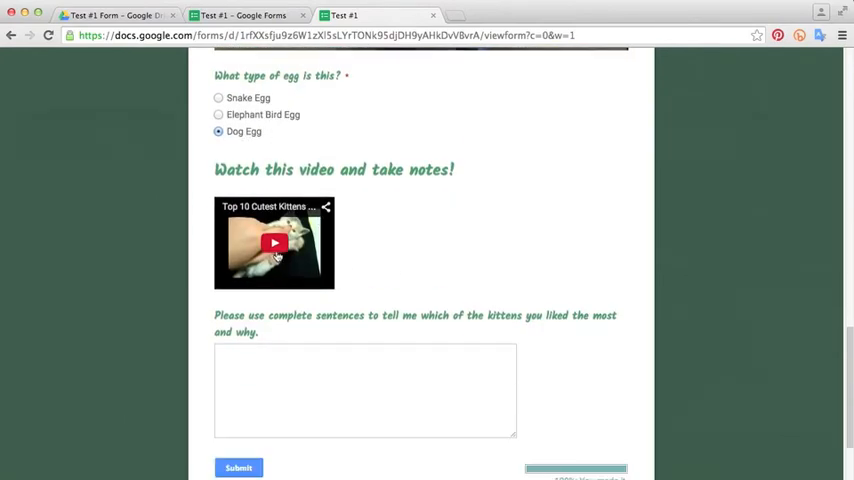
pyautogui.click(365, 390)
pyautogui.write("I like the kitten who likes to chew on his mom's fingers because he looks just like my kitten!")
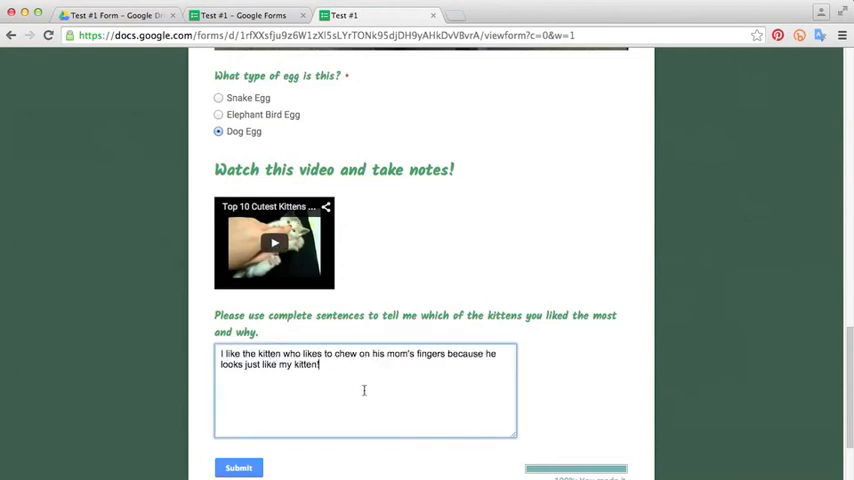
pyautogui.moveTo(382, 391)
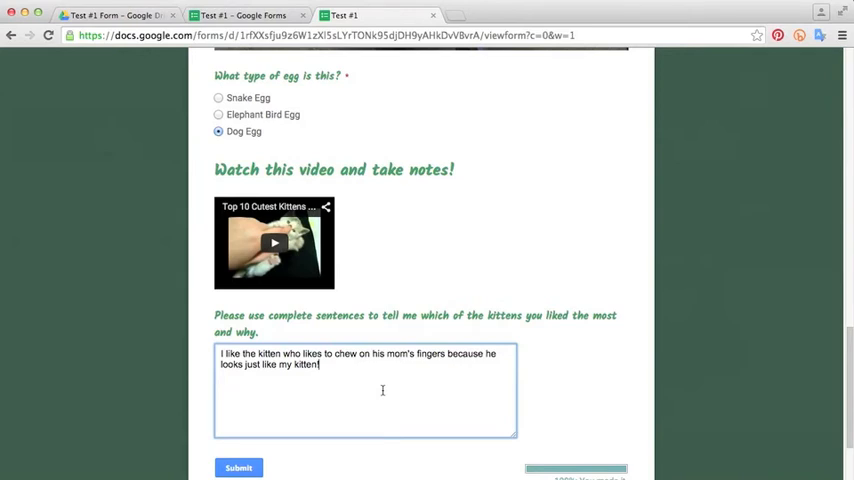
pyautogui.moveTo(386, 392)
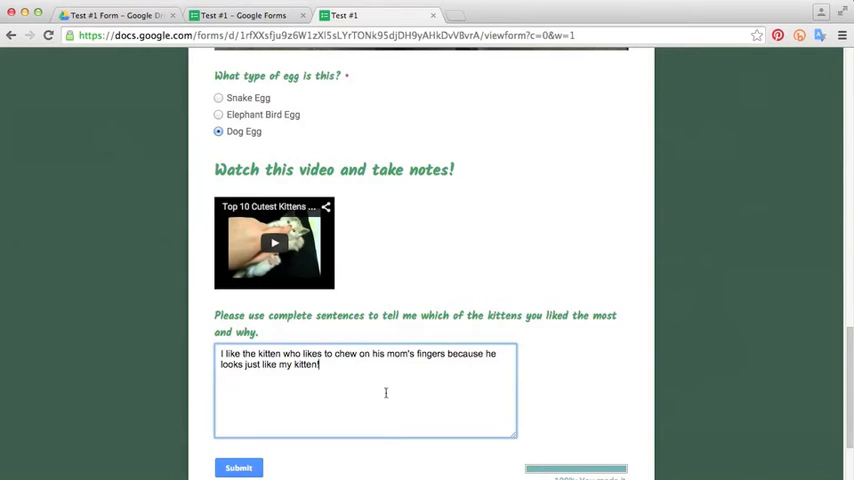
pyautogui.scroll(-3)
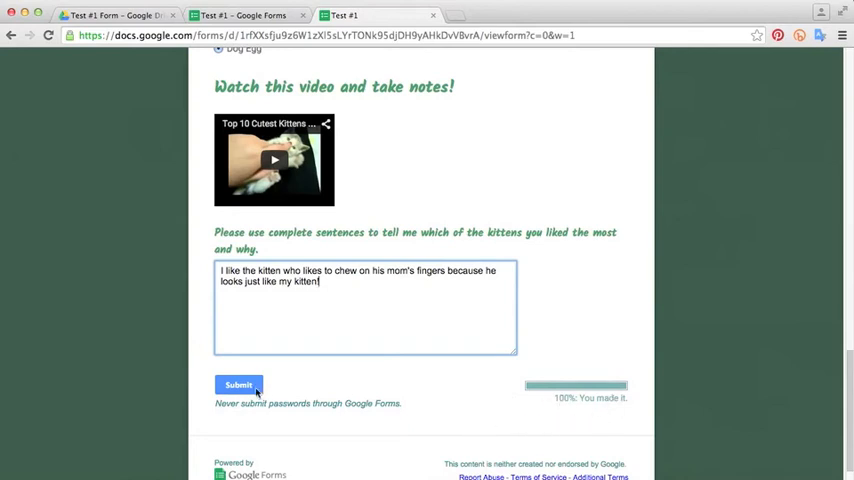
pyautogui.click(238, 385)
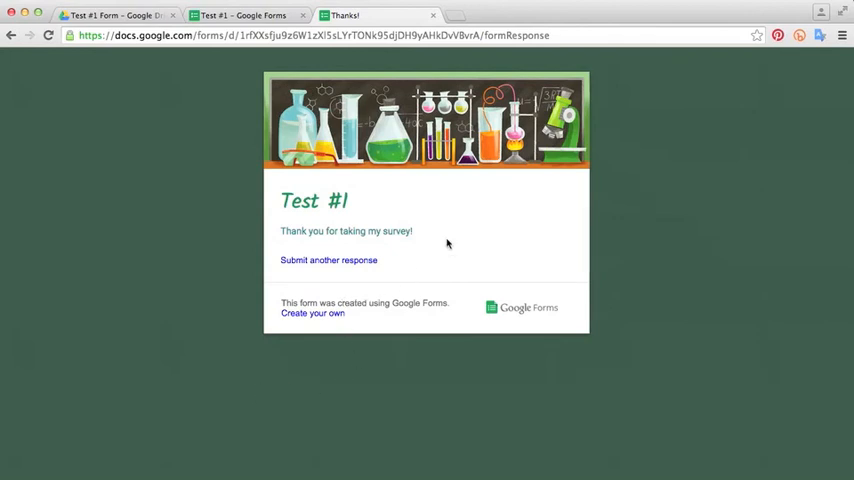
pyautogui.moveTo(412, 250)
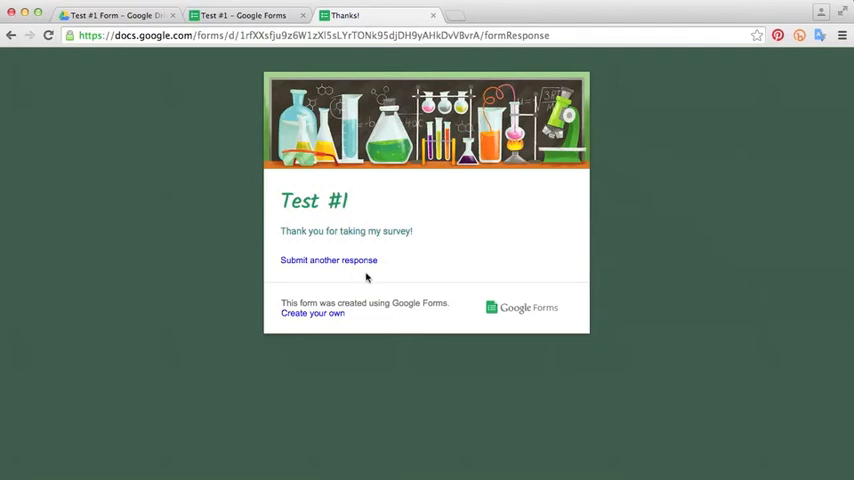
pyautogui.moveTo(337, 268)
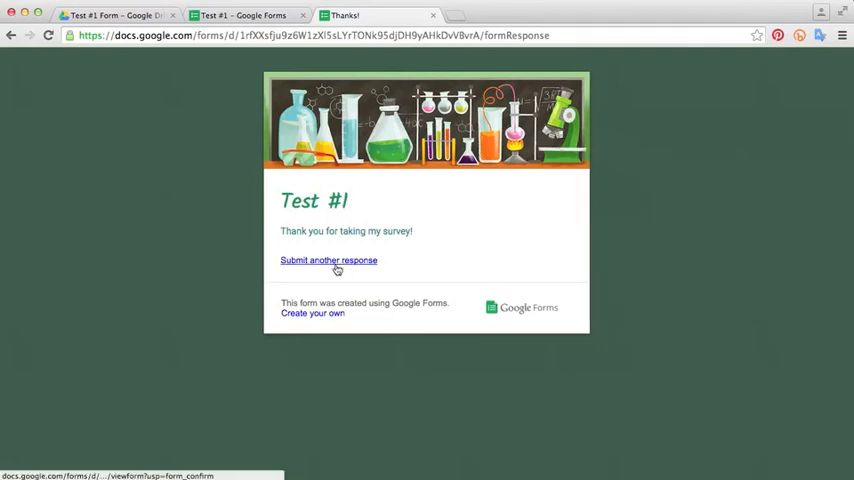
pyautogui.moveTo(378, 274)
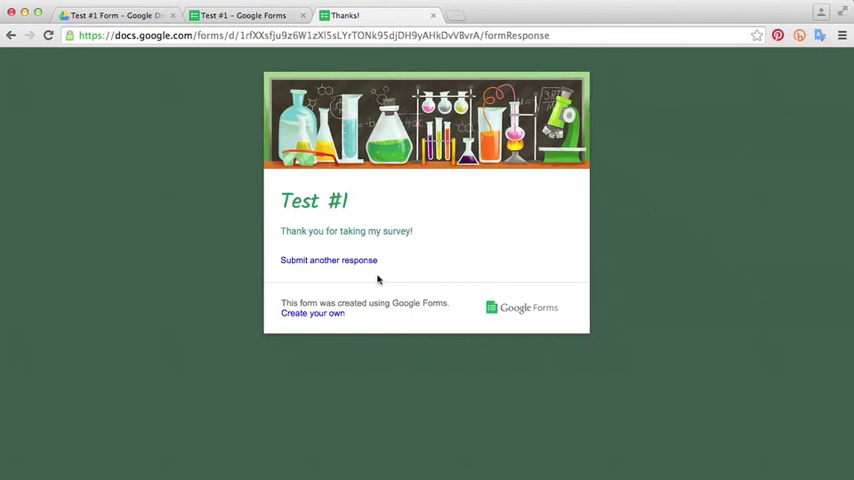
pyautogui.click(120, 17)
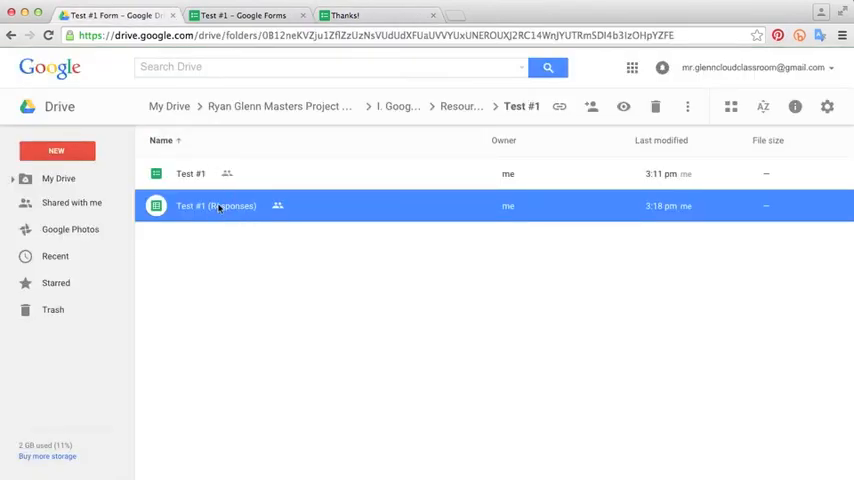
pyautogui.moveTo(210, 206)
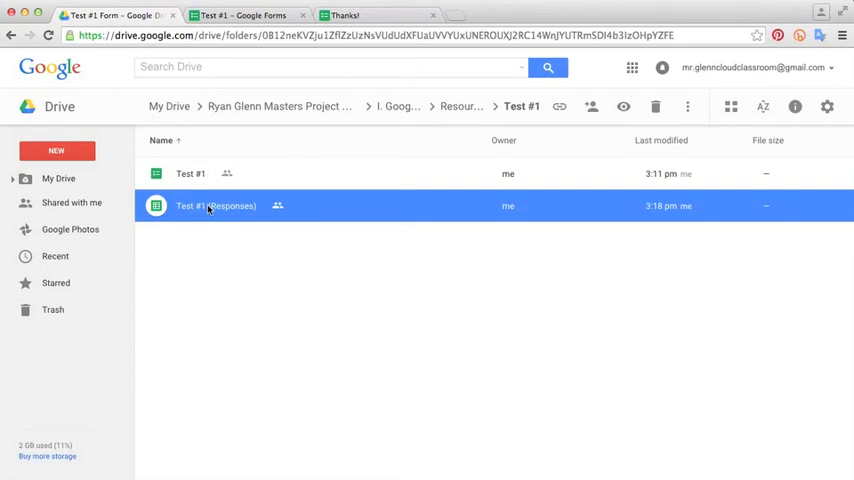
# Step: Open the Test #1 (Responses) spreadsheet from the Test #1 folder
pyautogui.doubleClick(210, 206)
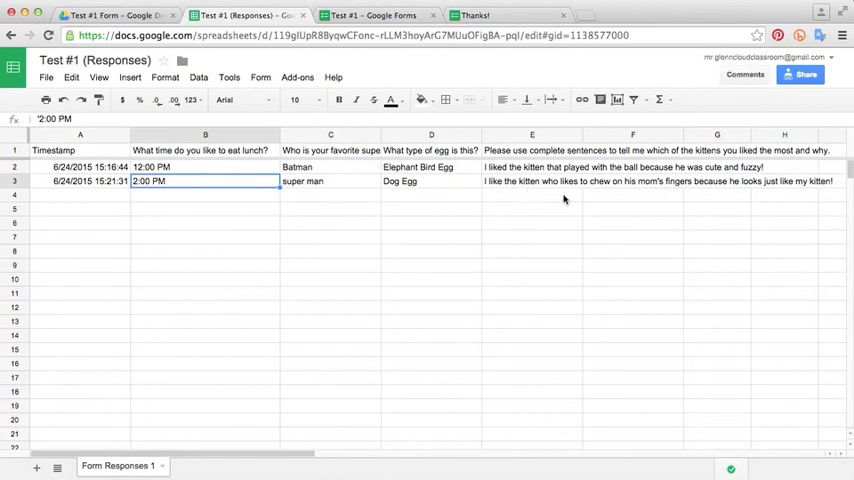
pyautogui.moveTo(654, 189)
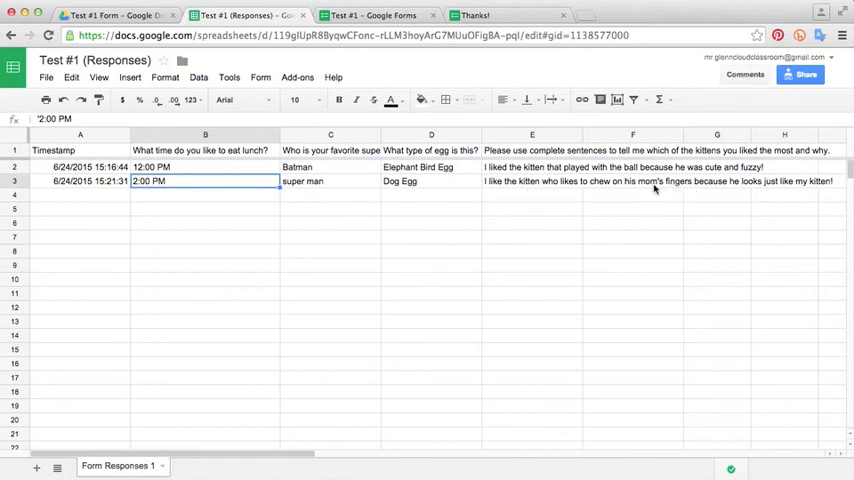
pyautogui.moveTo(701, 199)
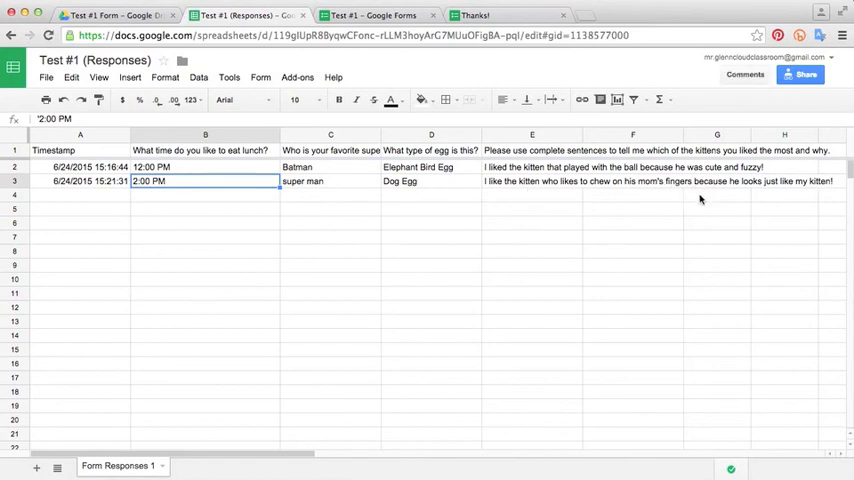
pyautogui.moveTo(508, 255)
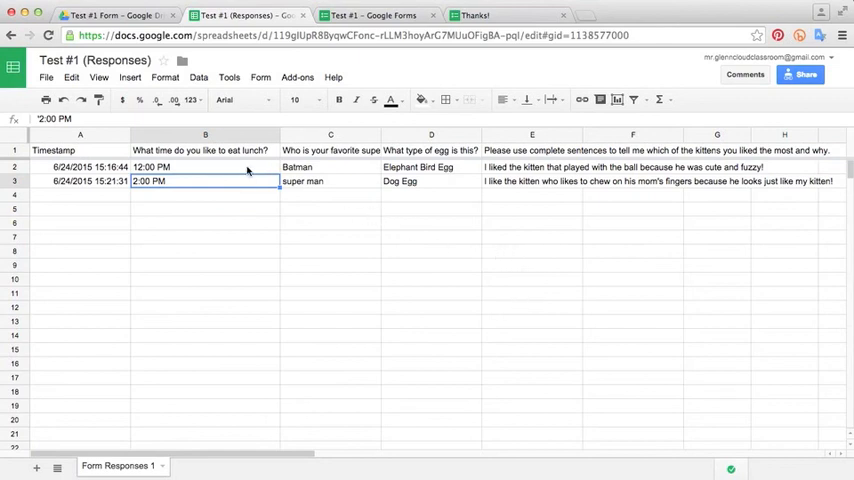
# Step: Select the superhero answers in column C, then return to the live form tab
pyautogui.click(330, 167)
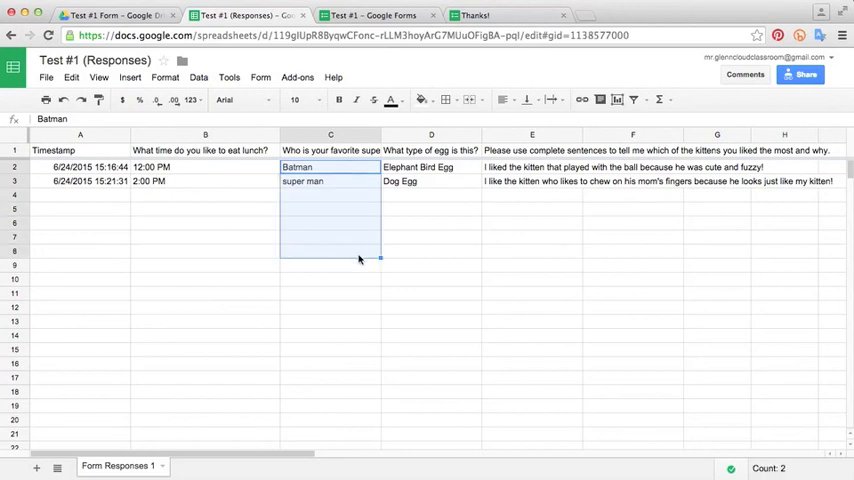
pyautogui.moveTo(386, 260)
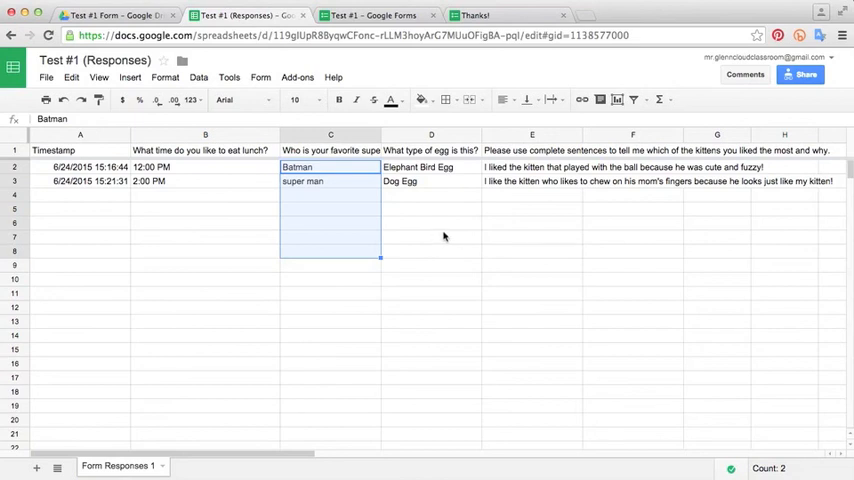
pyautogui.click(355, 15)
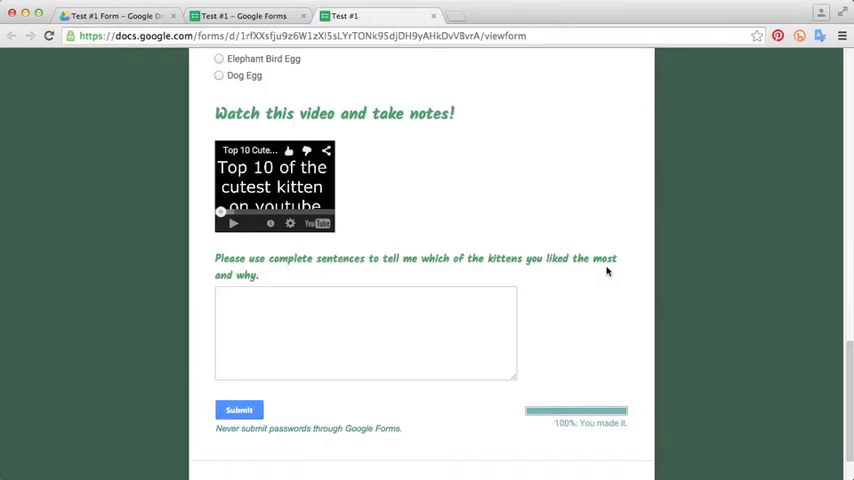